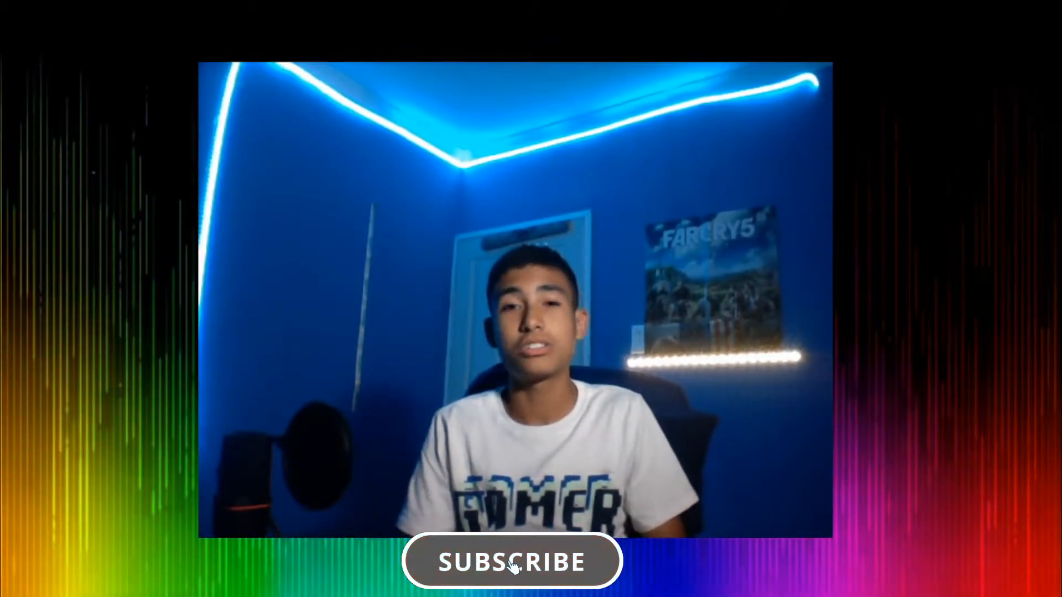
left_click(511, 560)
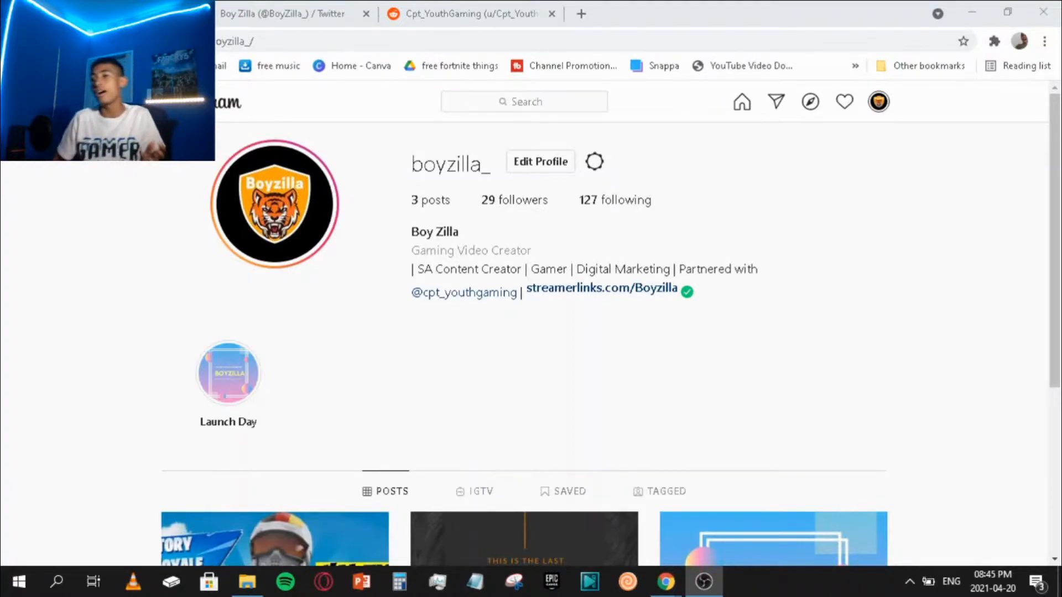
mouse_move(793, 359)
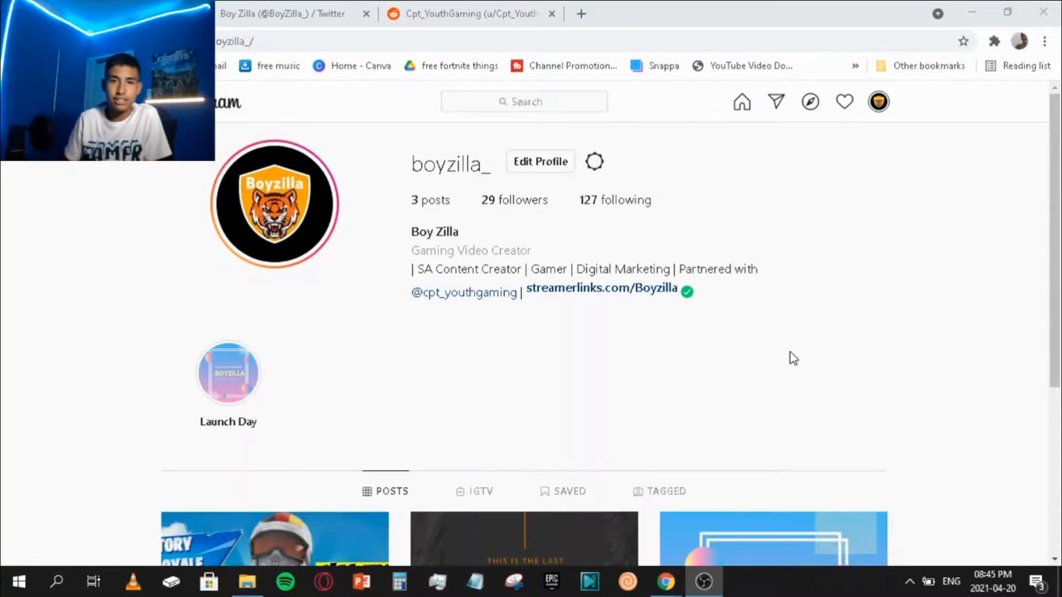
scroll("down", 3)
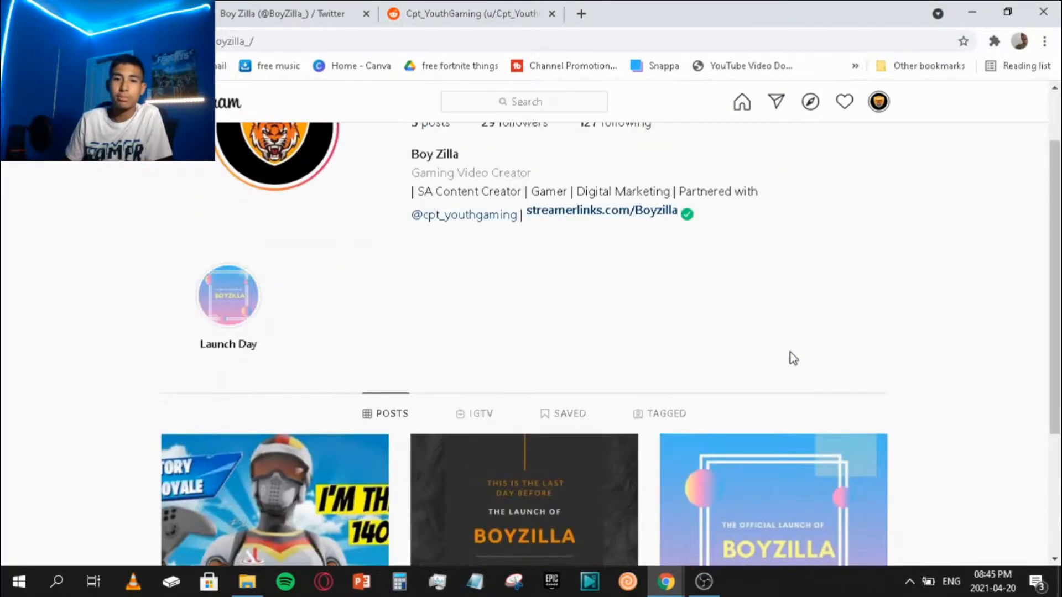
scroll("down", 3)
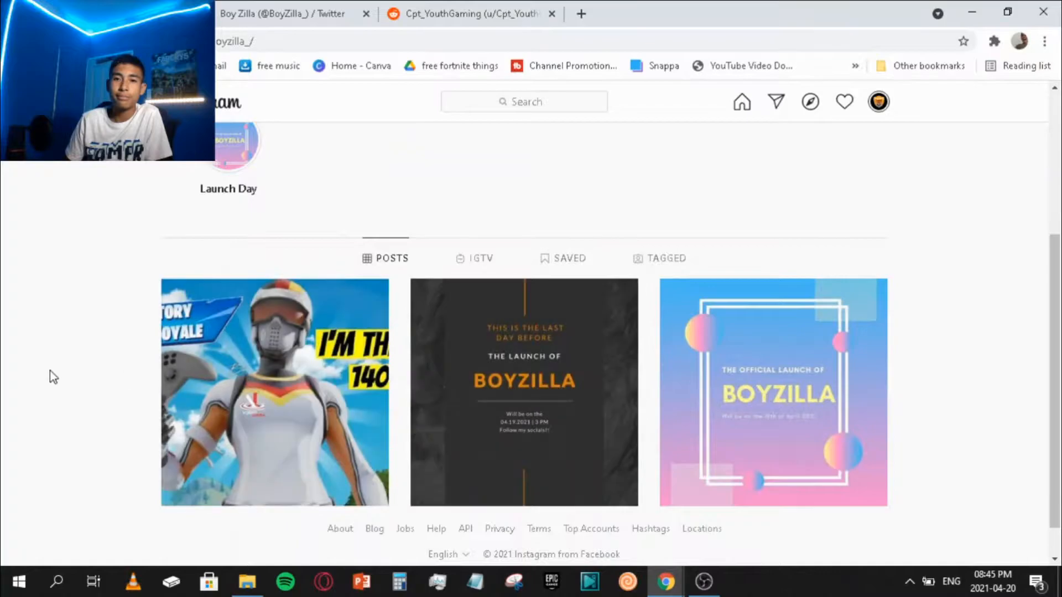
scroll("up", 3)
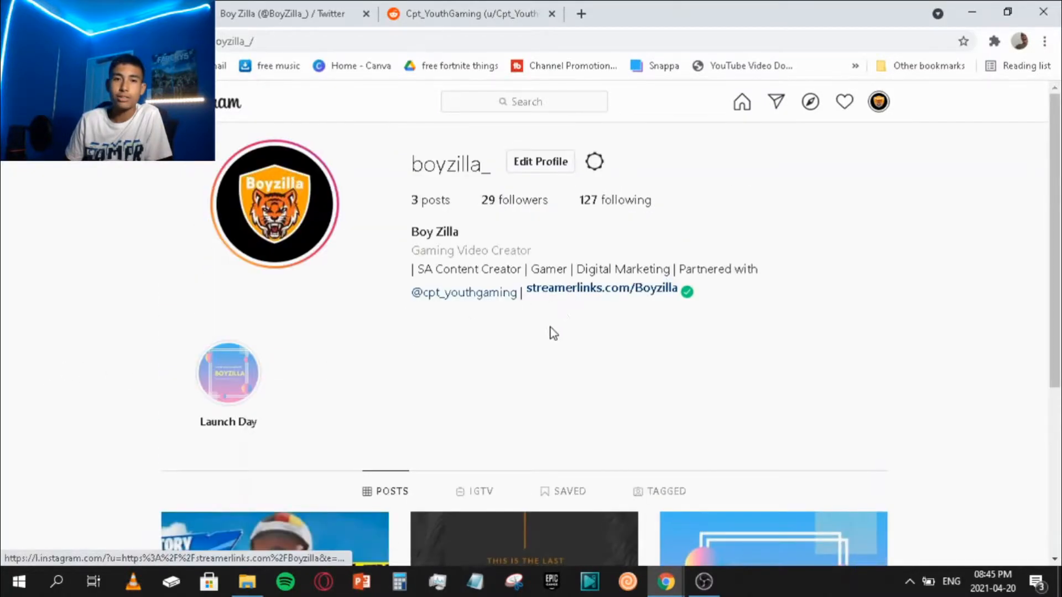
scroll("down", 3)
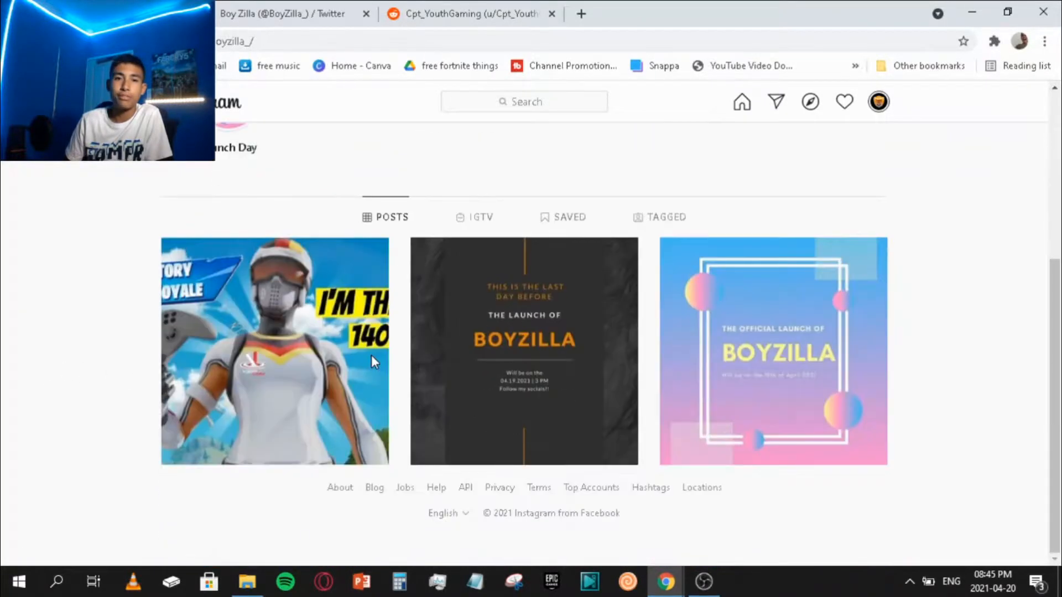
scroll("up", 3)
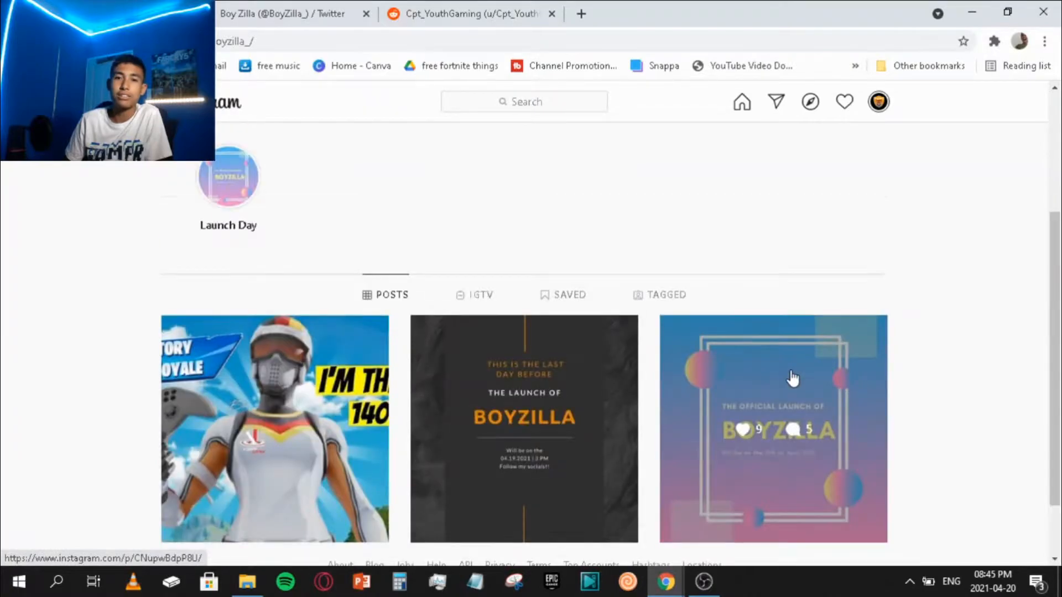
scroll("down", 3)
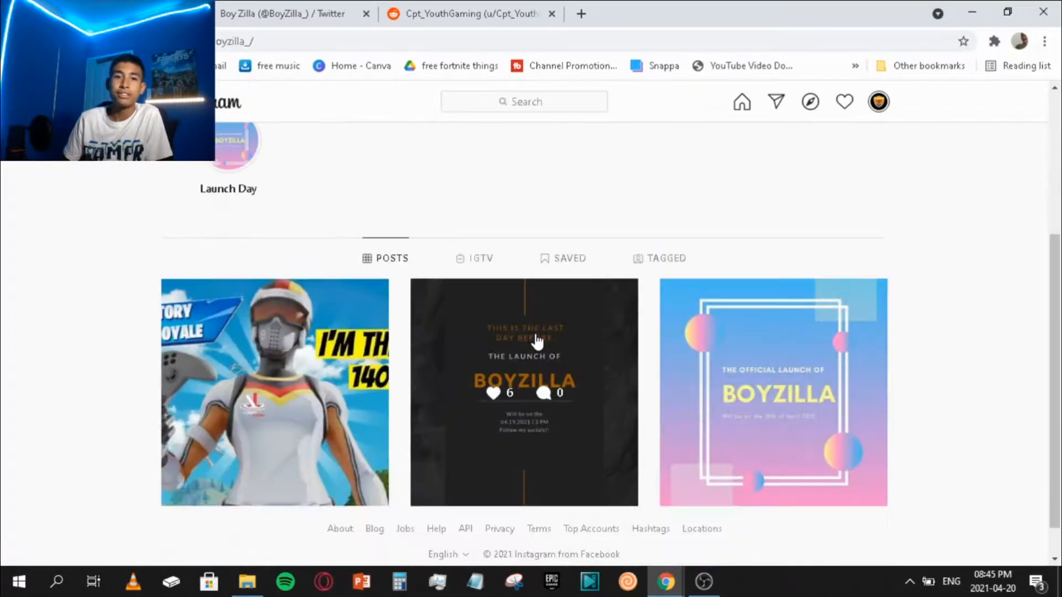
scroll("up", 3)
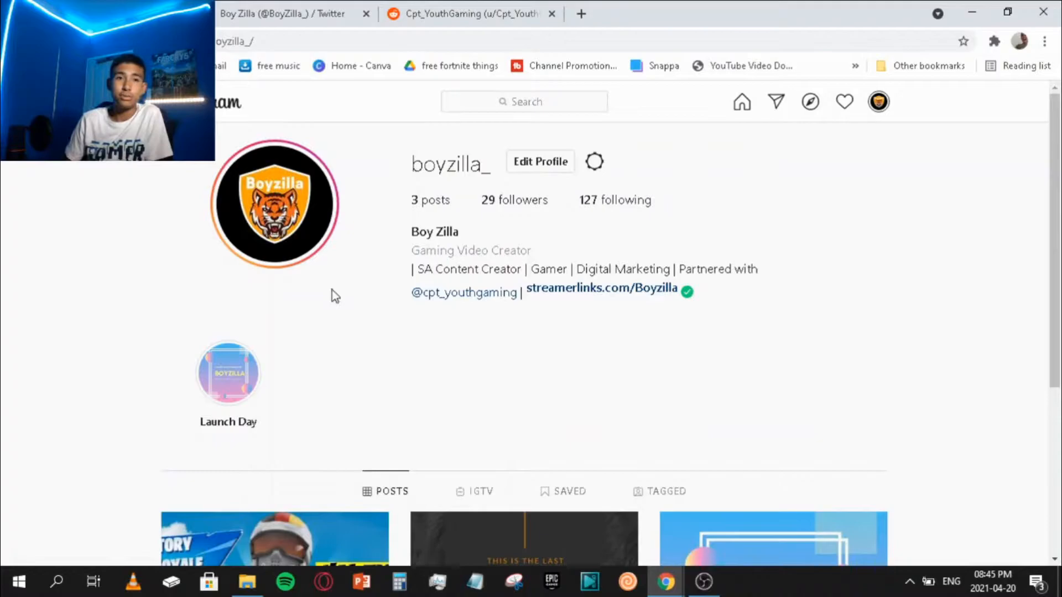
Glance at the Twitter and Reddit tabs, then open boyzilla_'s own story
left_click(284, 14)
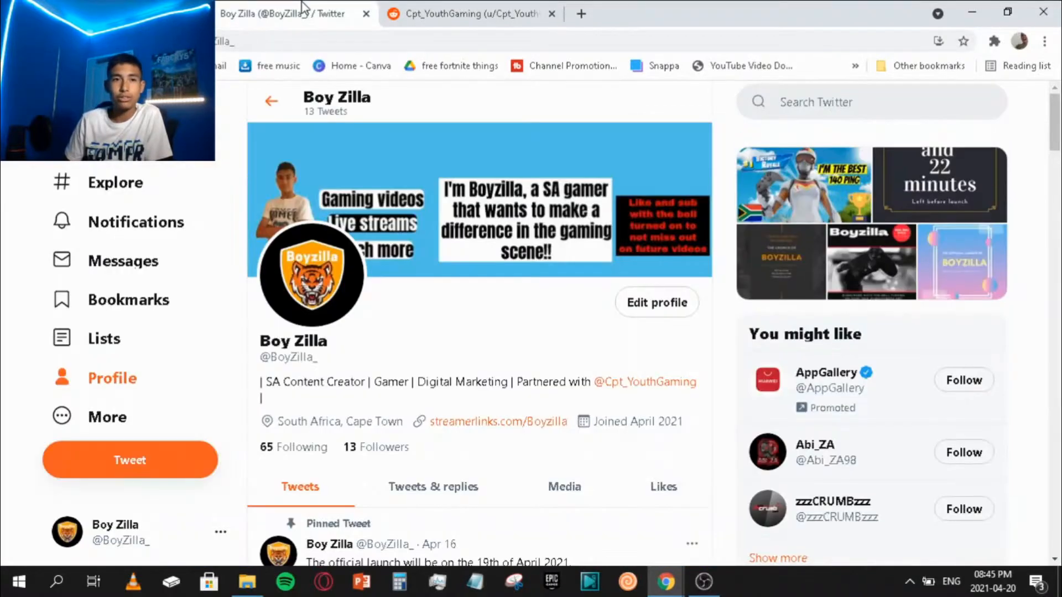
left_click(468, 13)
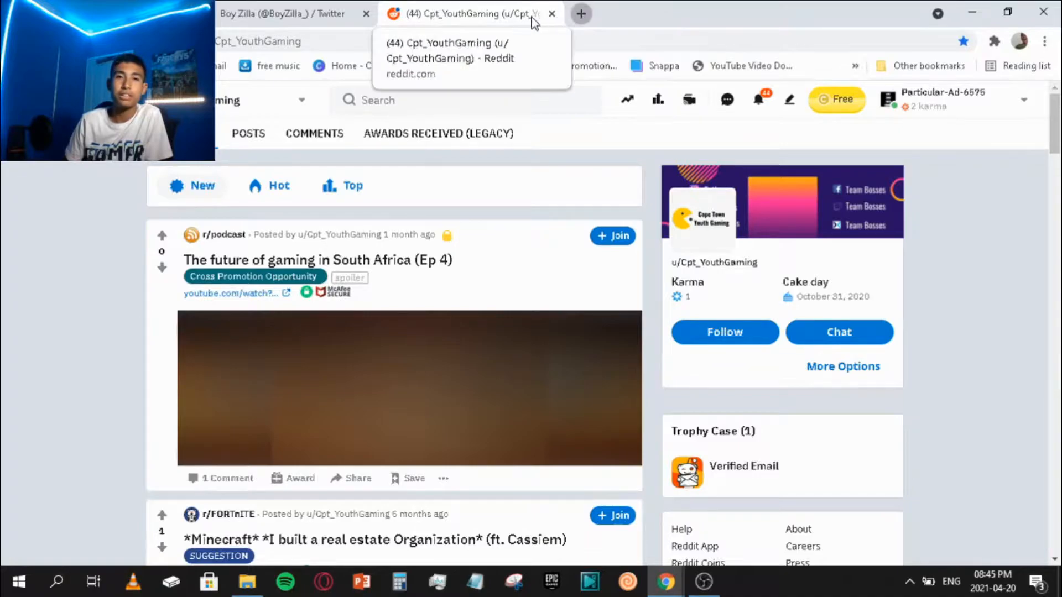
left_click(581, 13)
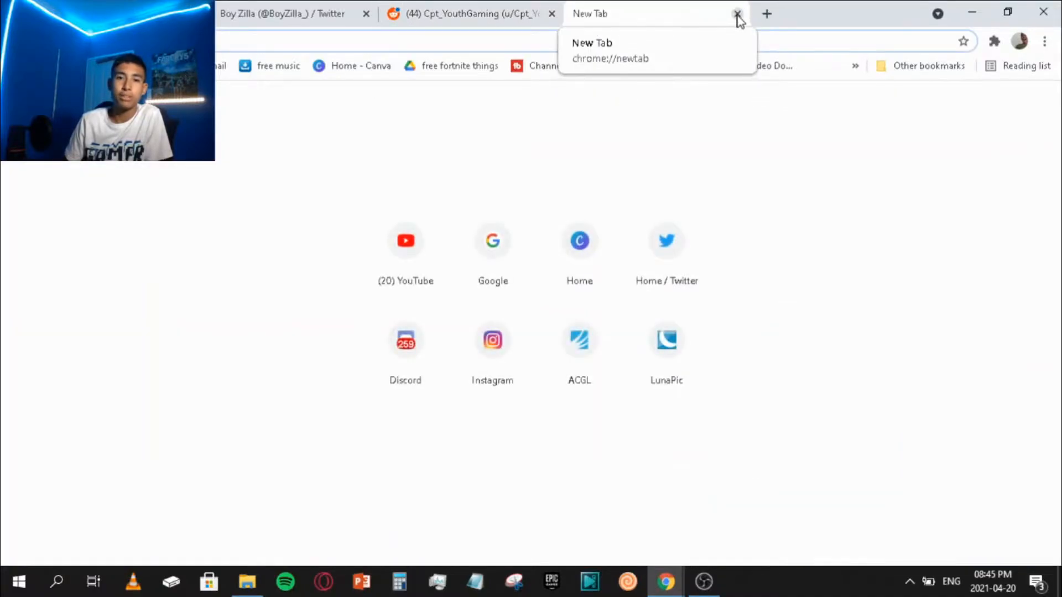
left_click(737, 13)
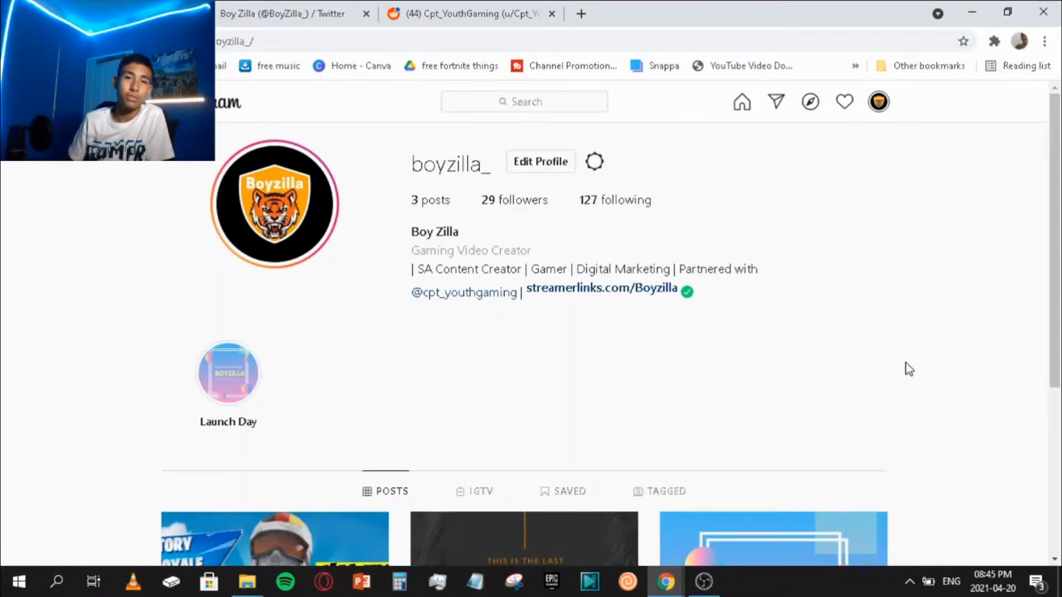
mouse_move(957, 288)
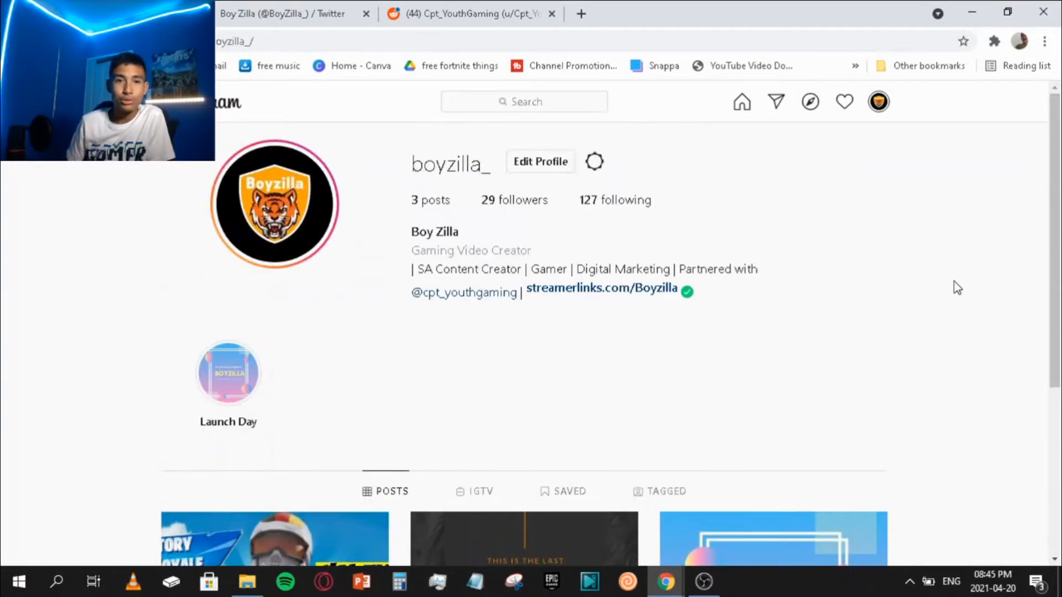
mouse_move(649, 348)
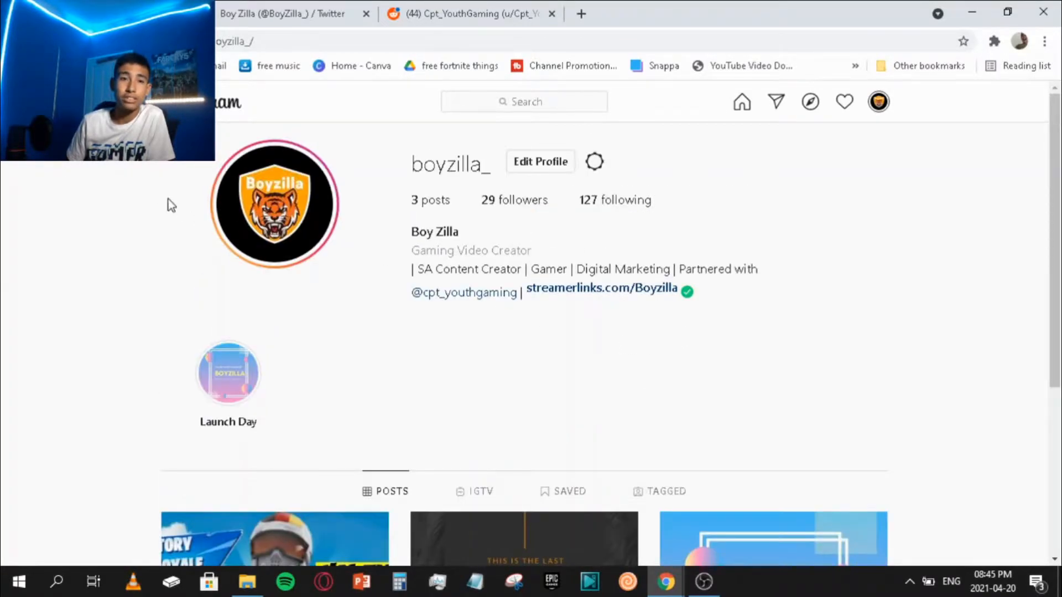
mouse_move(361, 260)
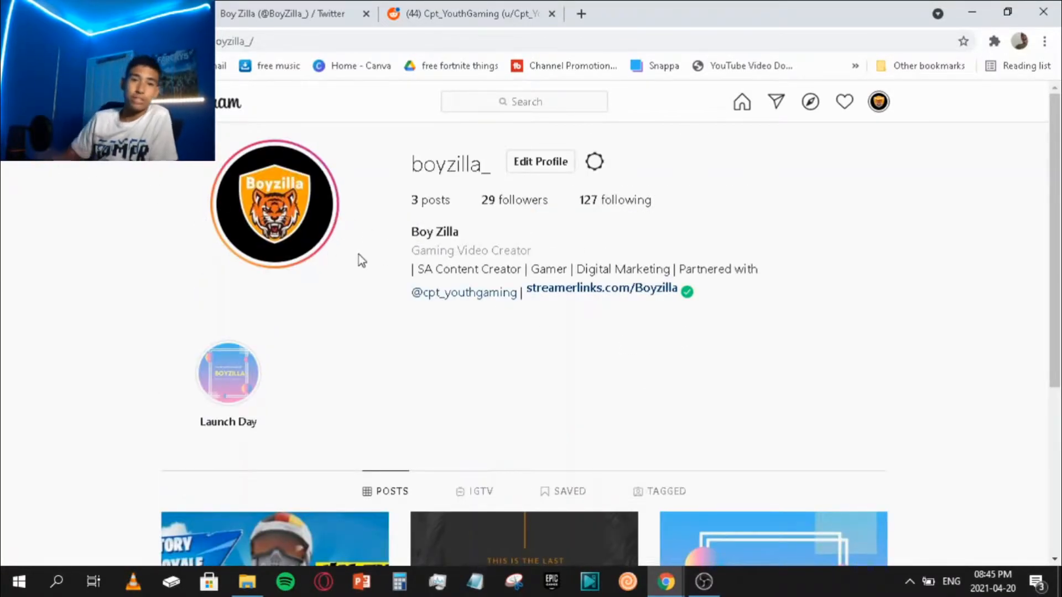
mouse_move(584, 338)
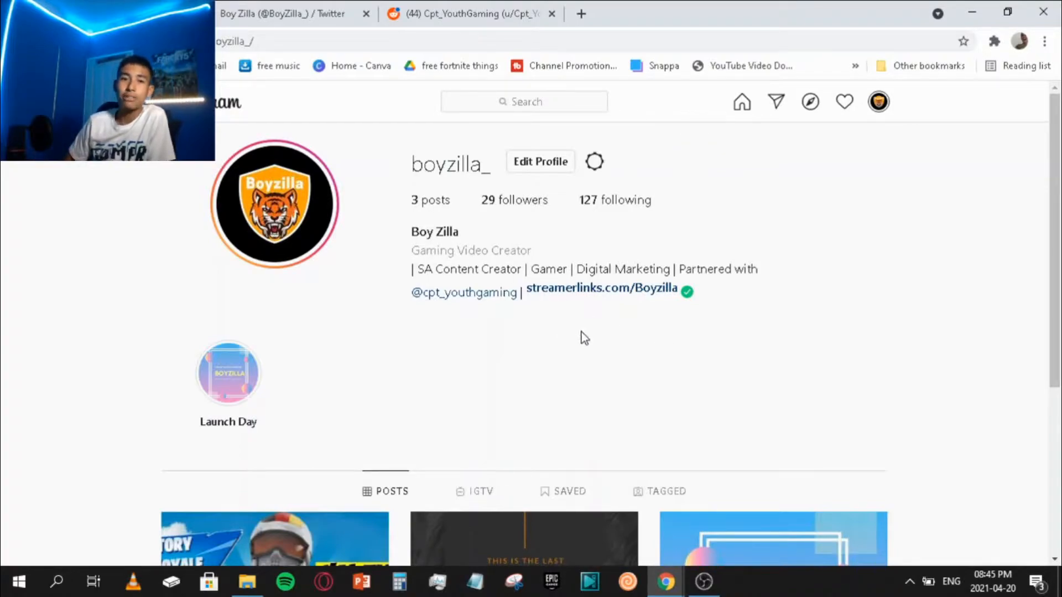
mouse_move(266, 385)
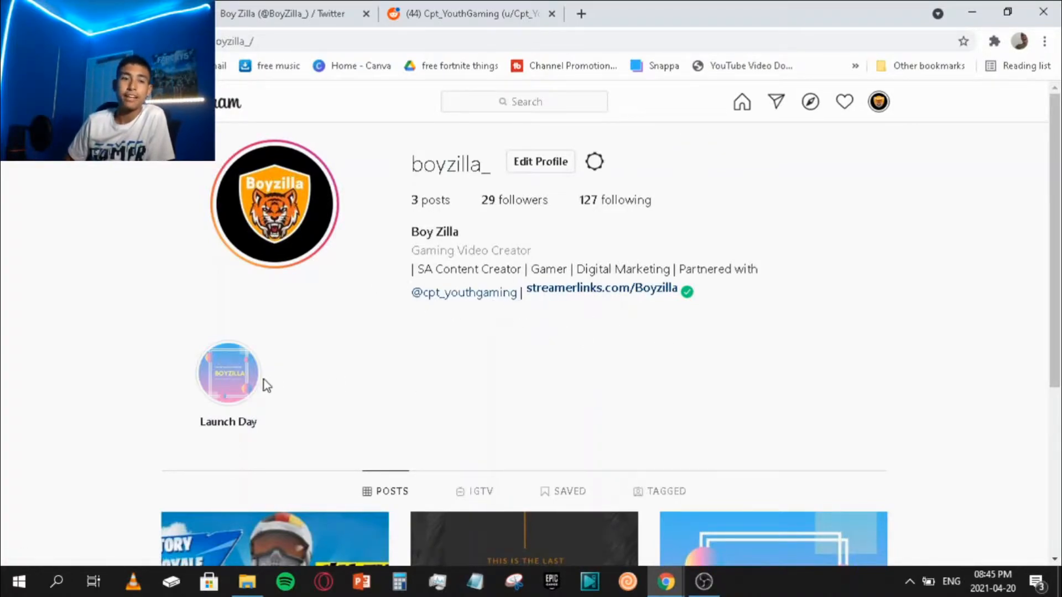
mouse_move(479, 378)
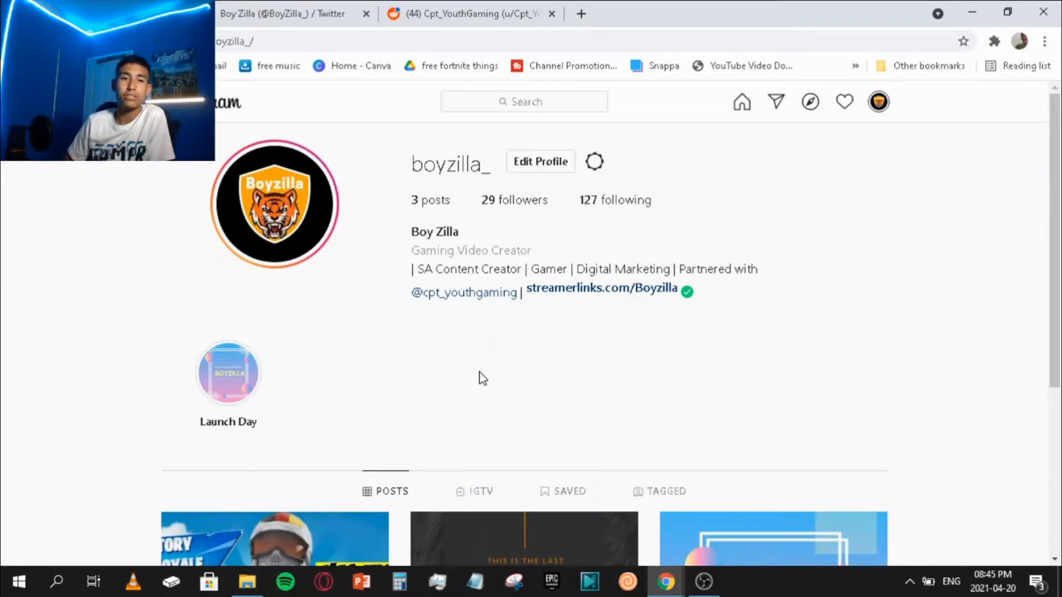
mouse_move(383, 280)
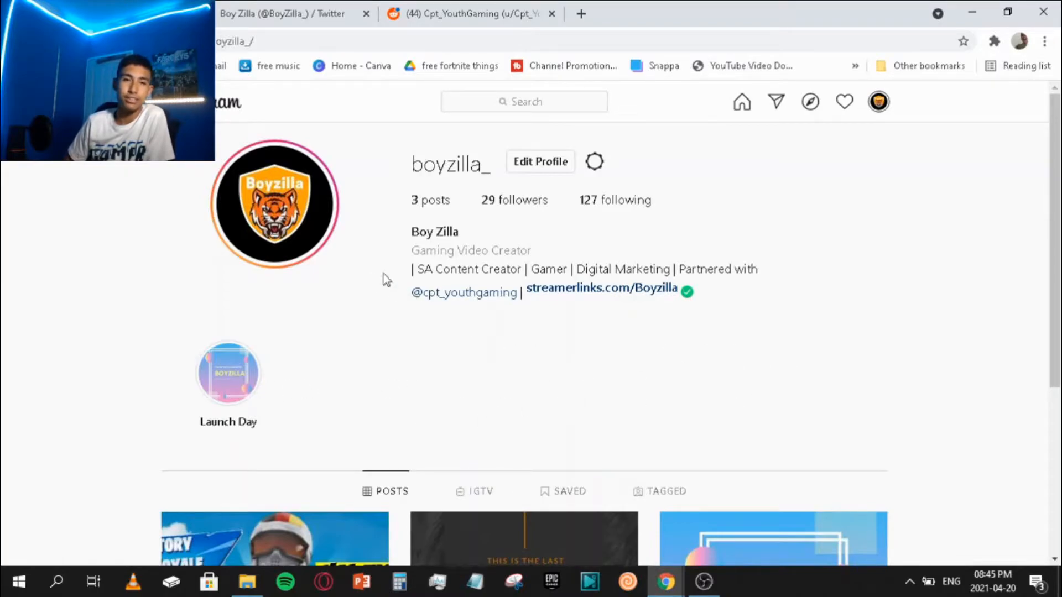
left_click(228, 373)
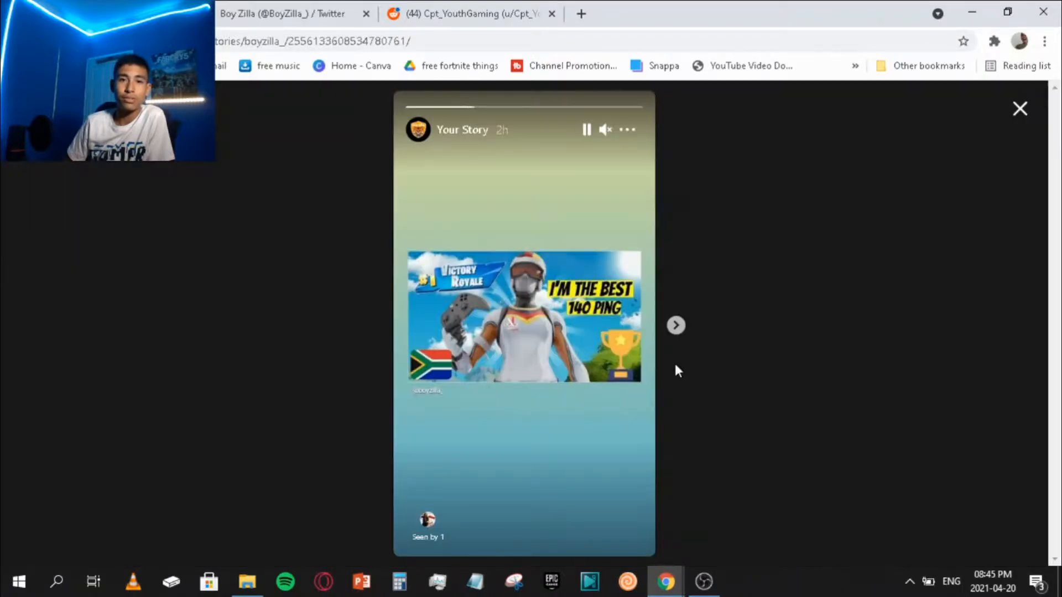
Close the story, preview the official launch post, then go to the home feed
left_click(1019, 108)
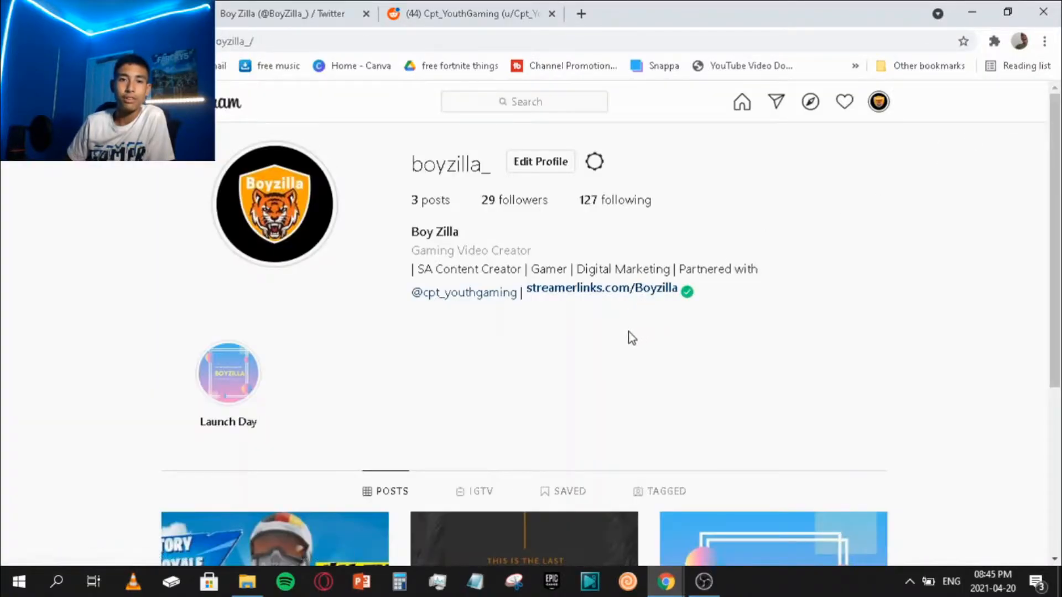
scroll("down", 3)
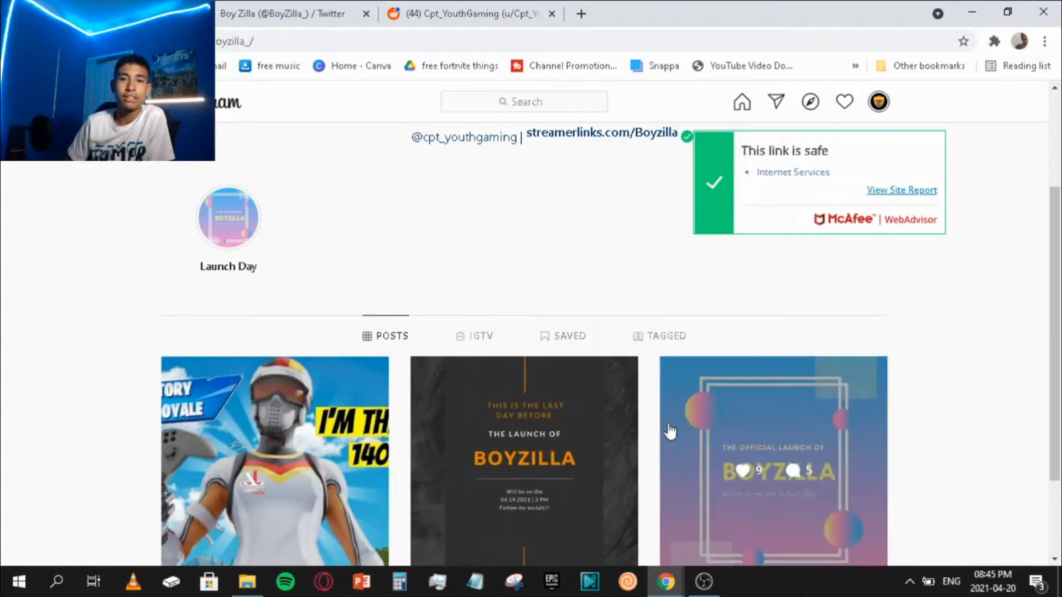
scroll("down", 3)
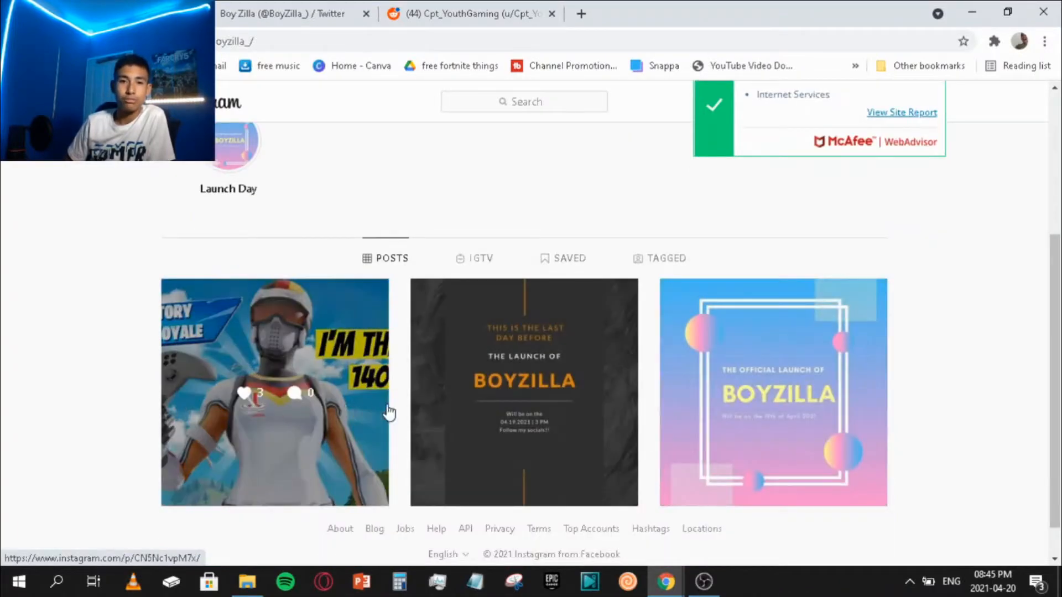
left_click(773, 392)
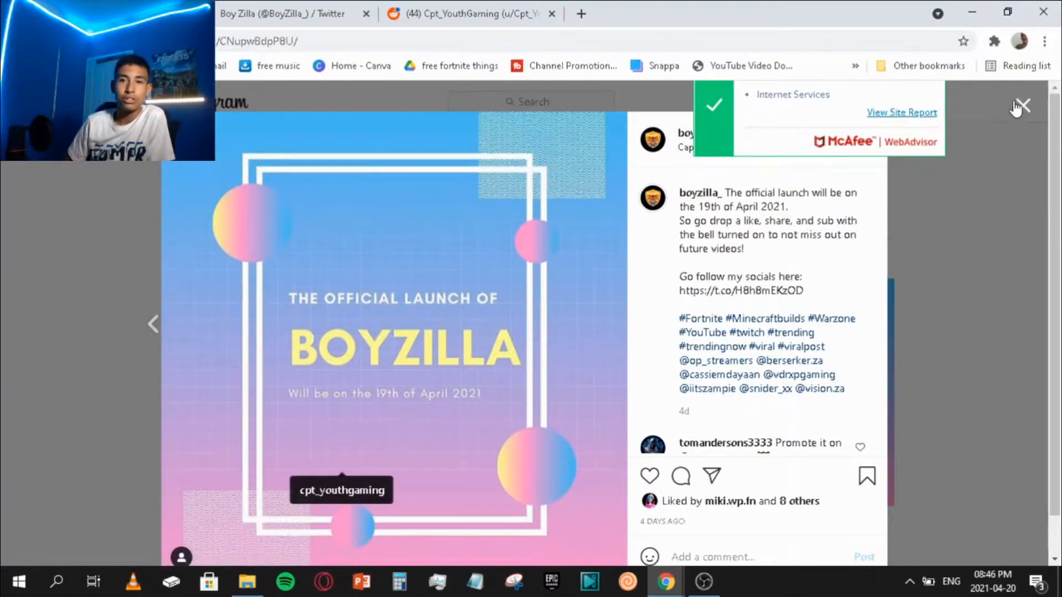
left_click(1023, 106)
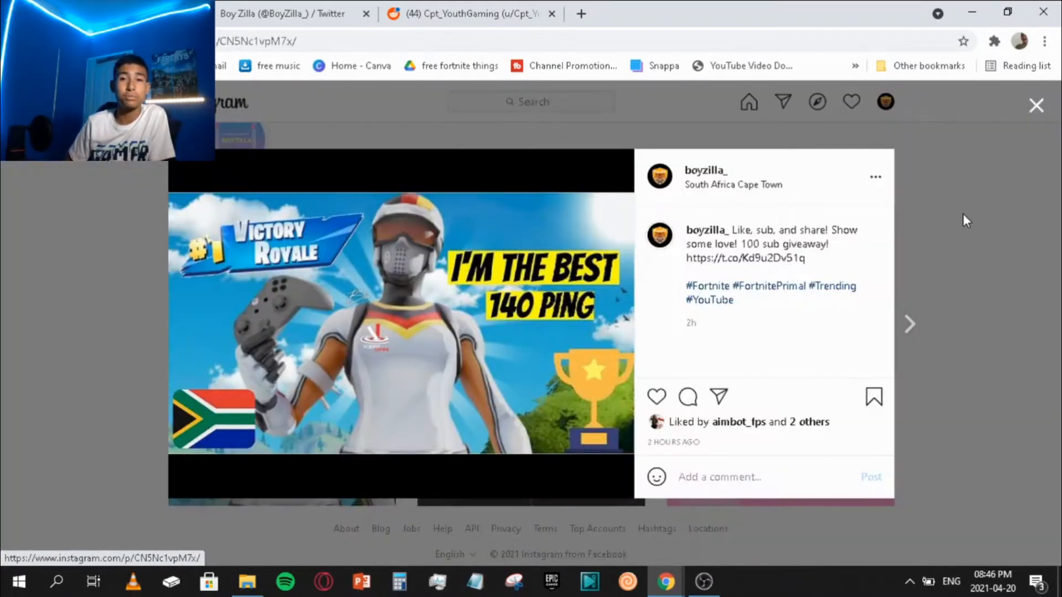
left_click(1036, 105)
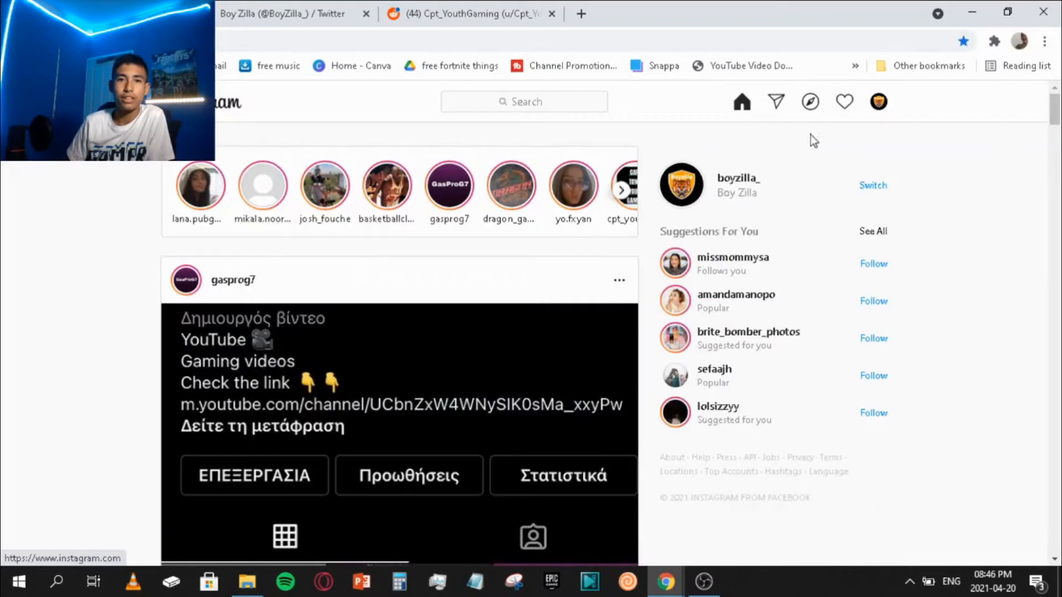
mouse_move(552, 278)
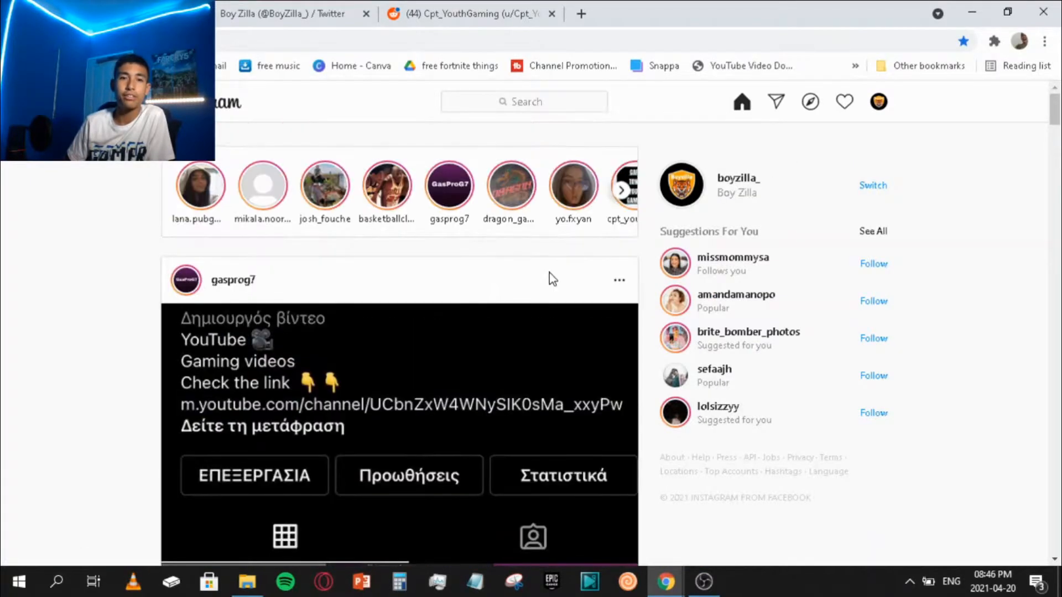
Return to the boyzilla_ profile via the avatar menu and scroll to its posts
left_click(878, 102)
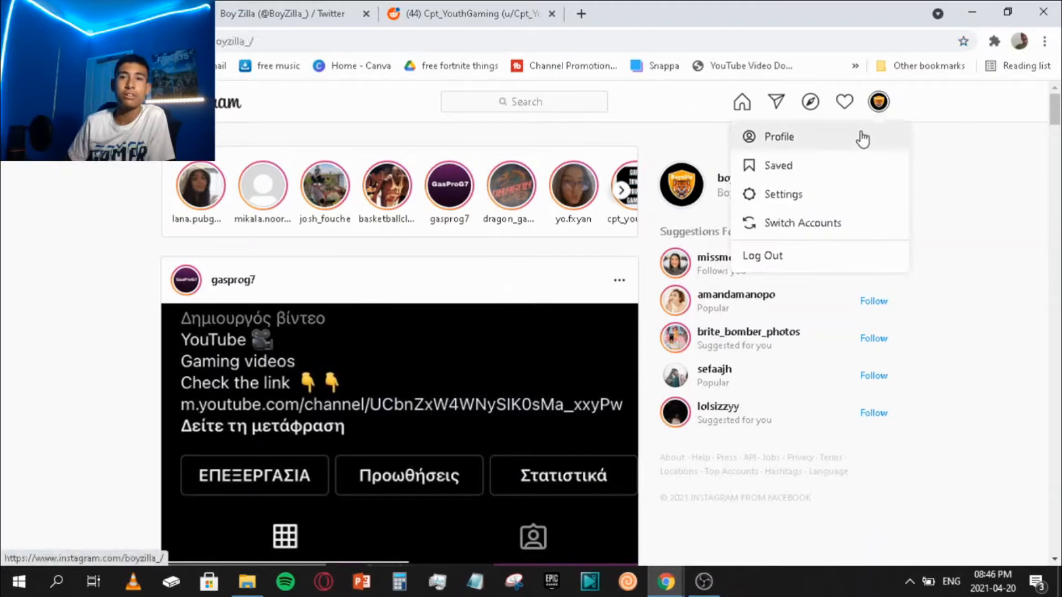
left_click(778, 136)
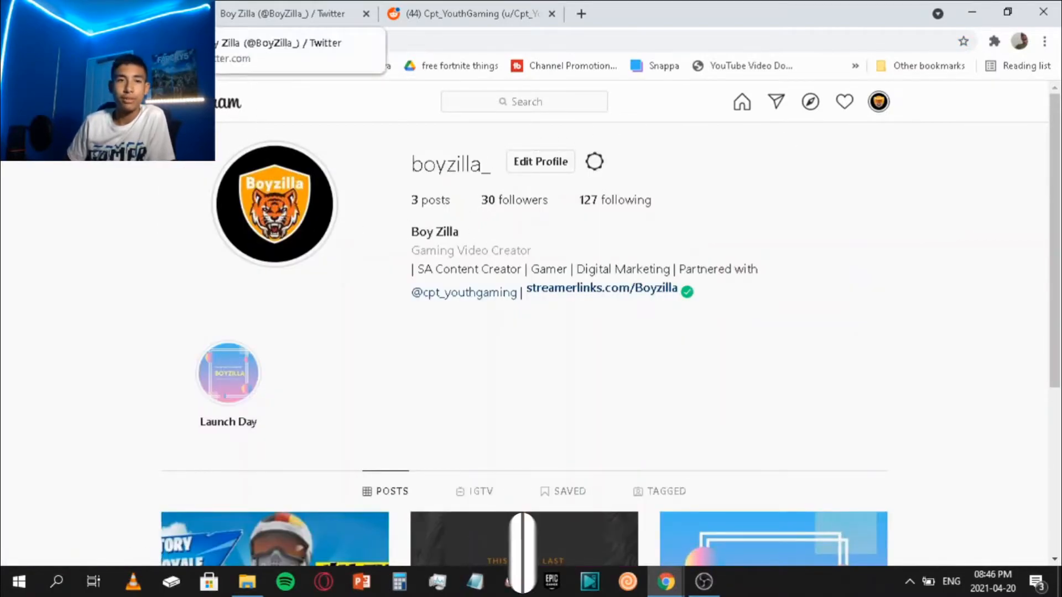
left_click(285, 13)
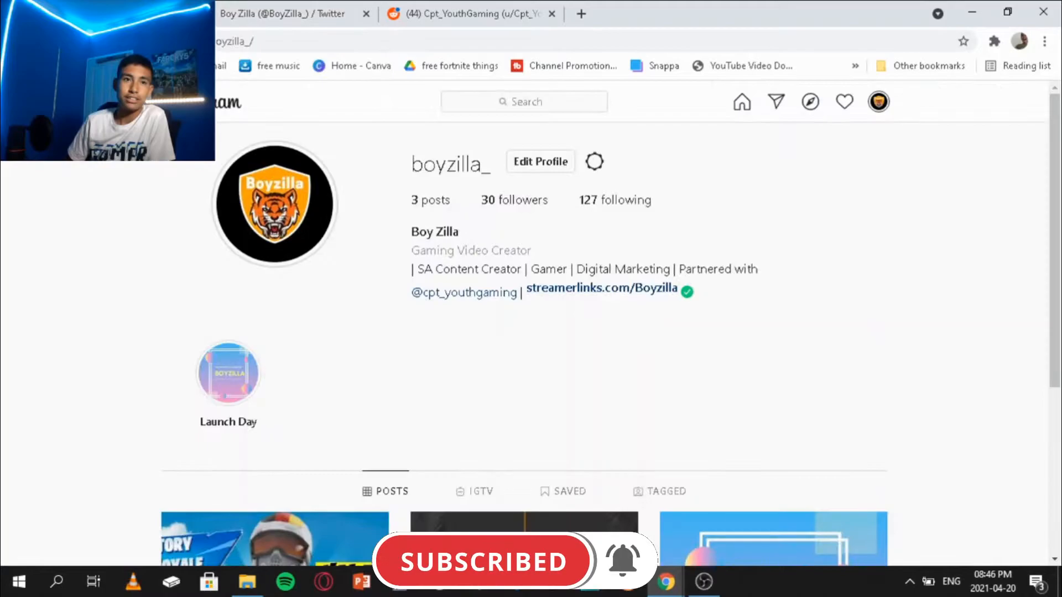
scroll("down", 3)
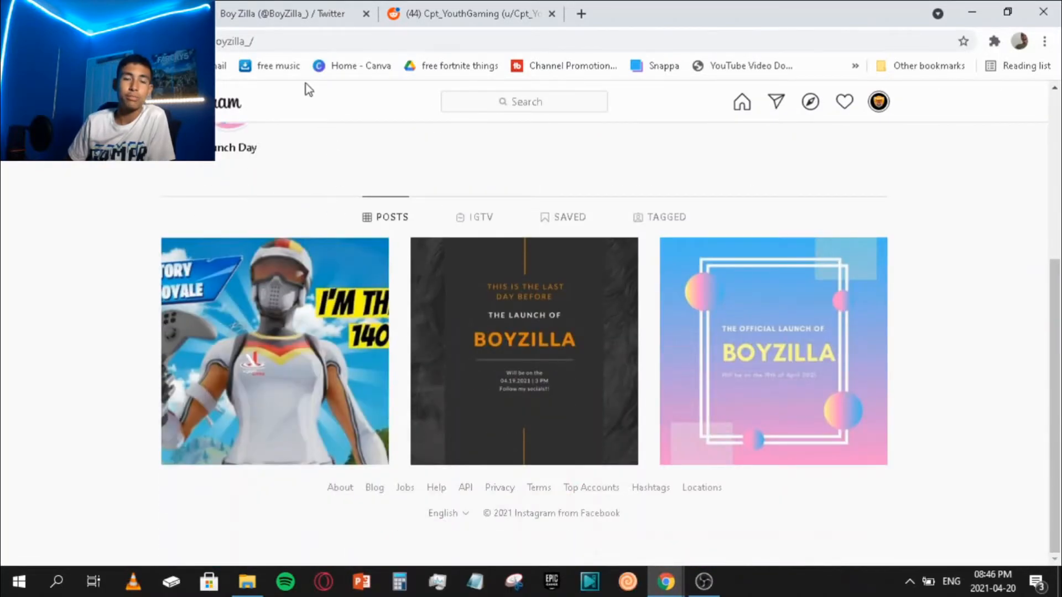
Switch to Boy Zilla's Twitter profile and scroll up to its banner and bio
left_click(281, 13)
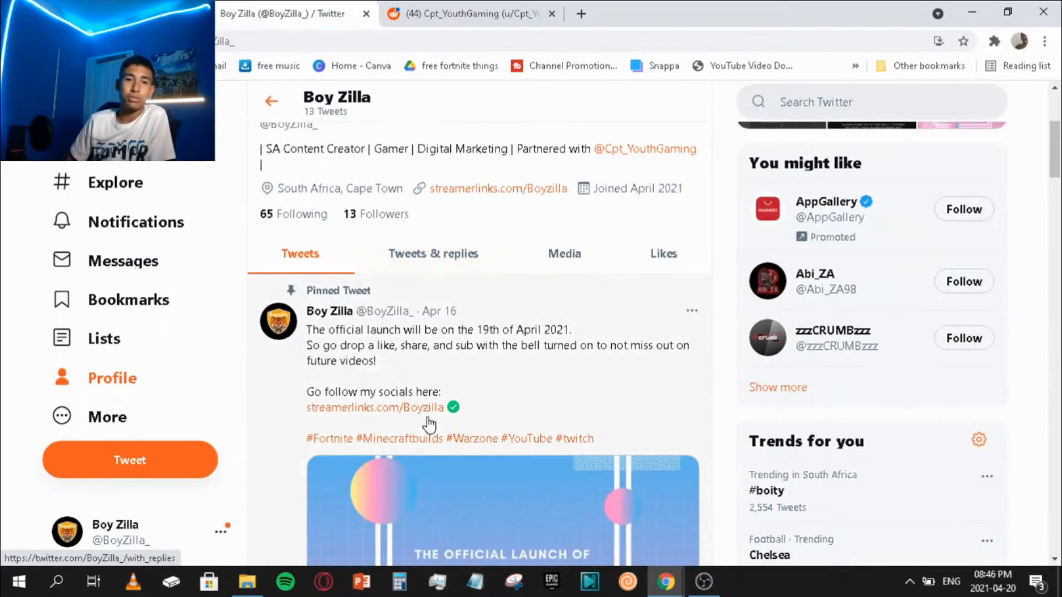
scroll("up", 3)
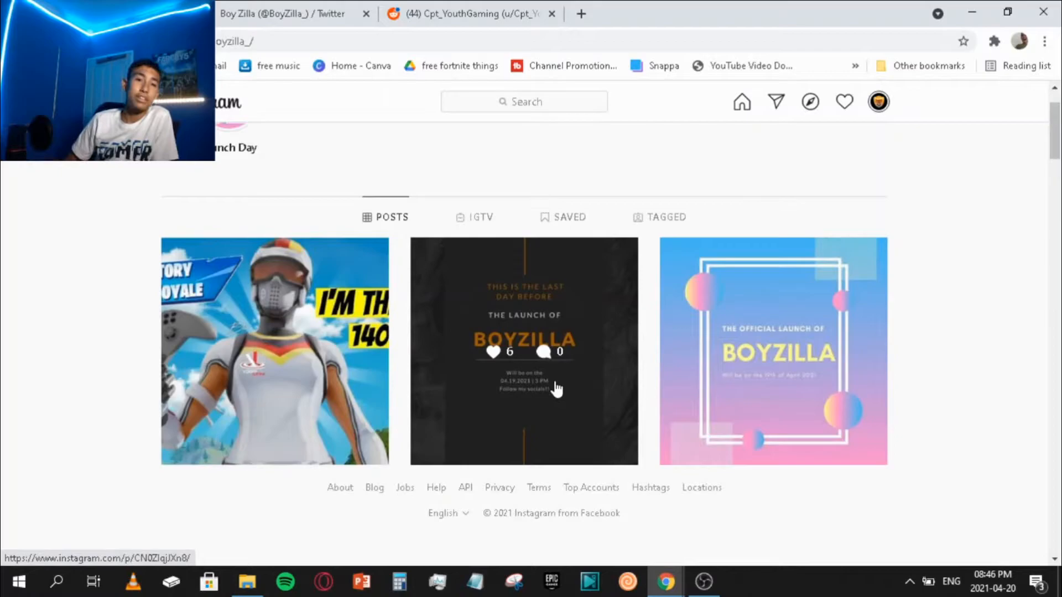
scroll("up", 3)
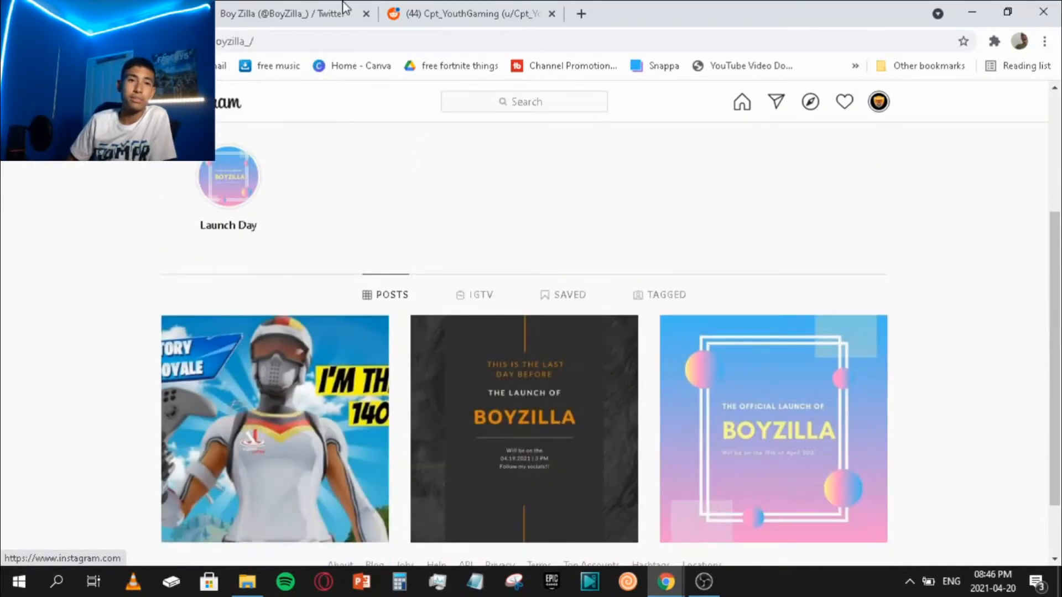
left_click(284, 14)
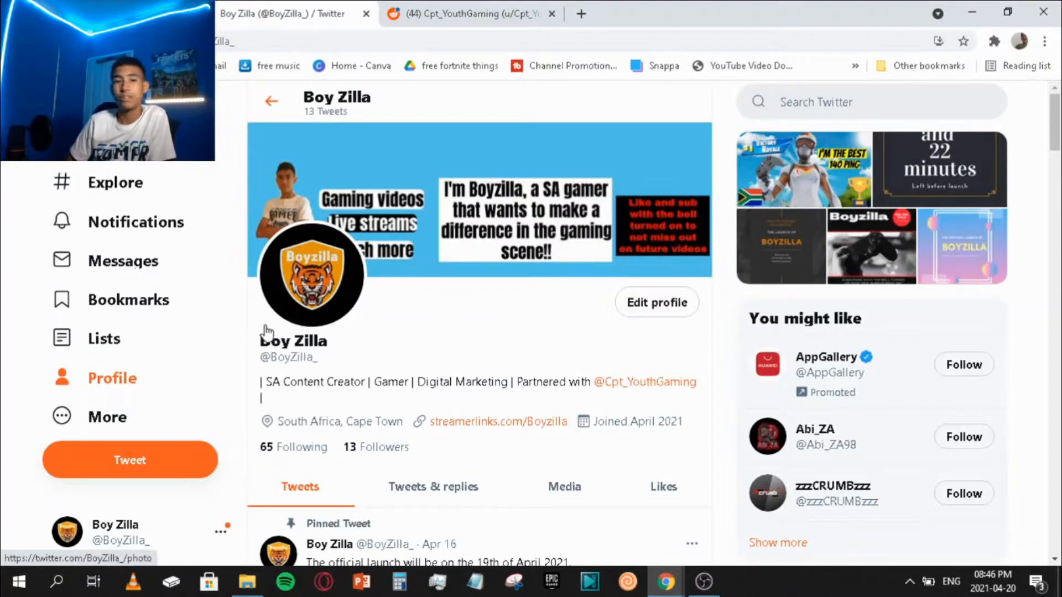
Scroll through Boy Zilla's tweets and return from an opened tweet to the profile
scroll("down", 3)
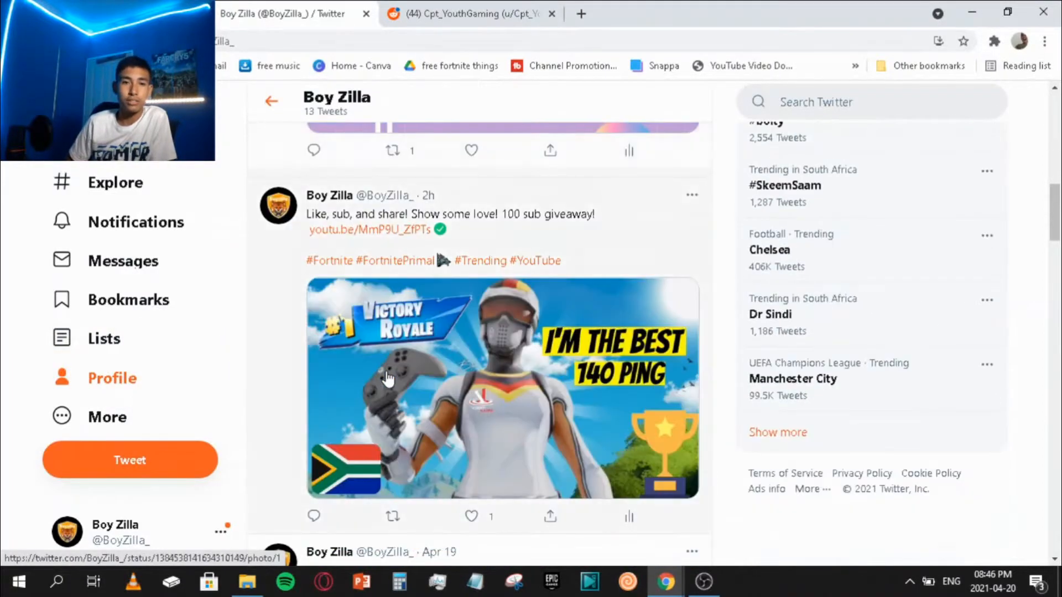
scroll("down", 3)
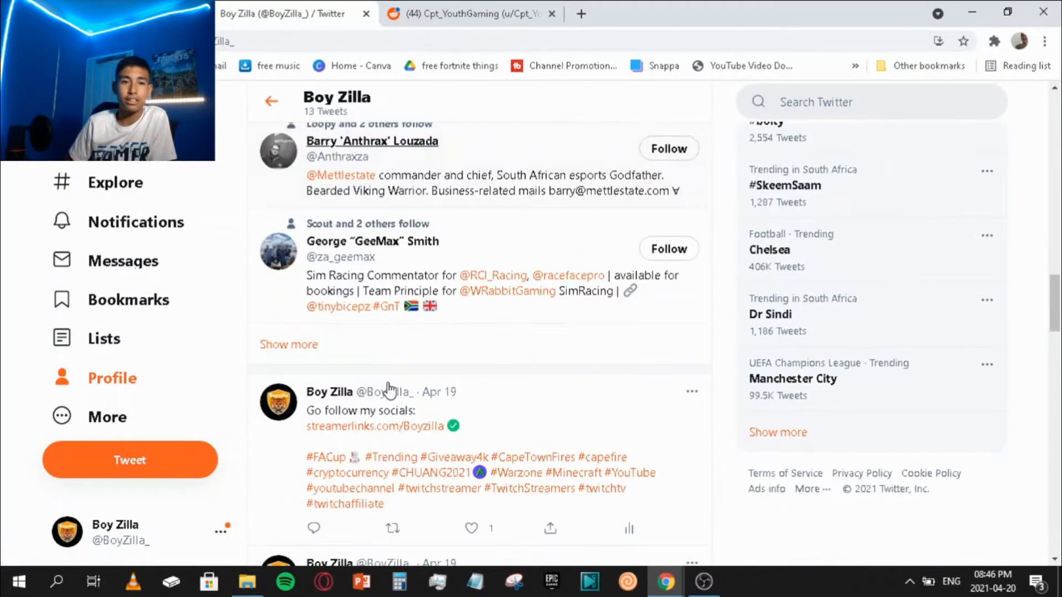
scroll("down", 3)
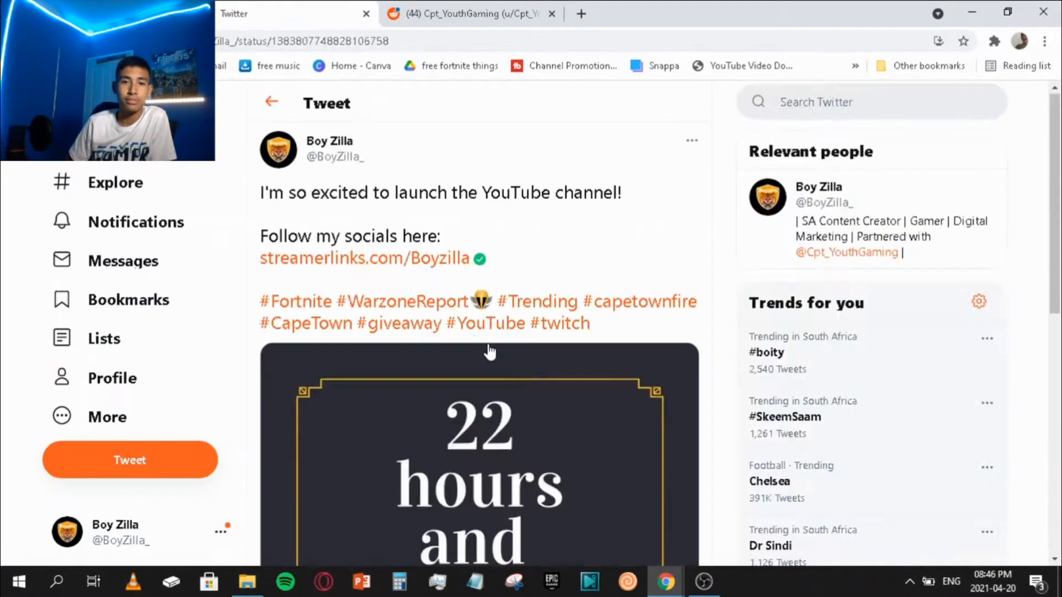
scroll("down", 3)
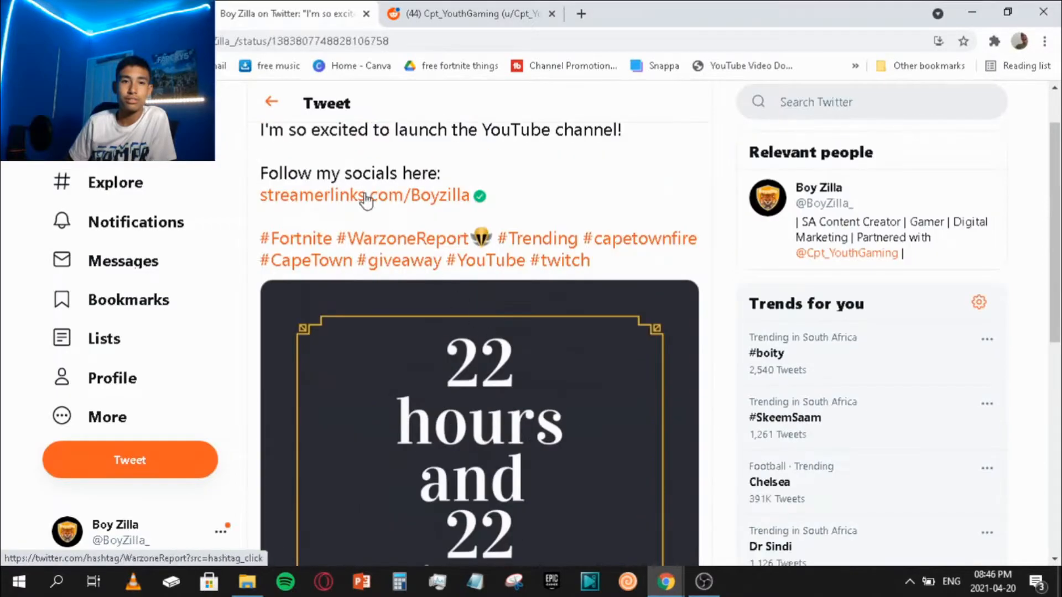
left_click(112, 378)
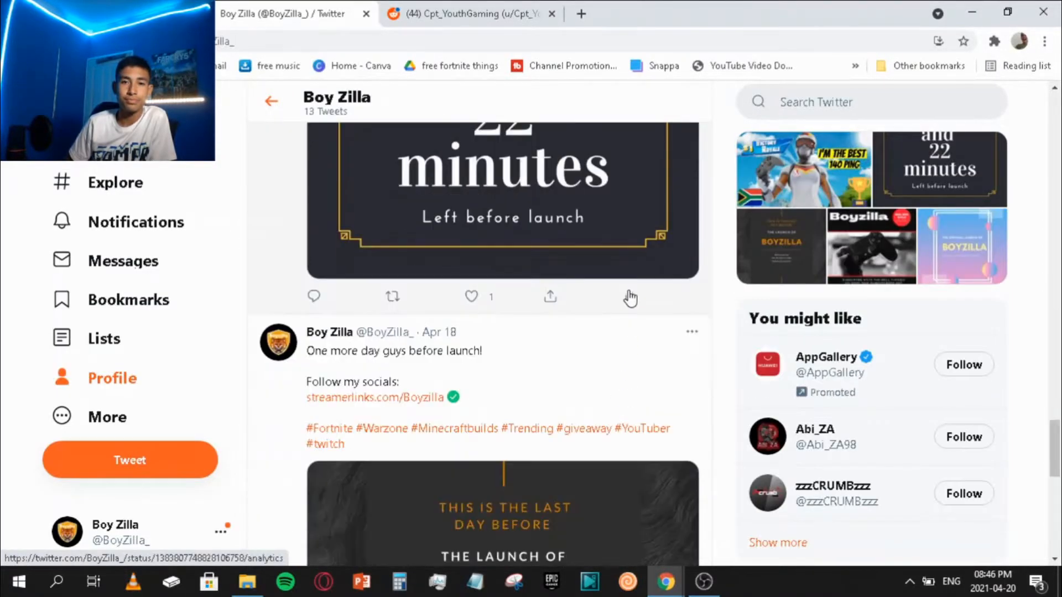
Check the YouTube-launch tweet's analytics (1,572 impressions, 24 engagements), then switch to Reddit
left_click(630, 297)
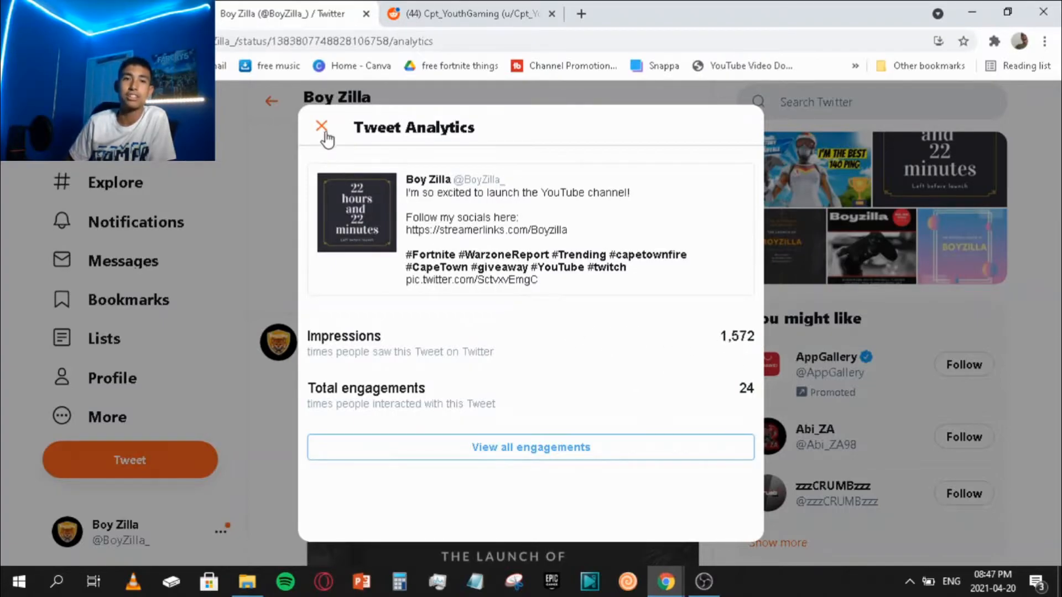
left_click(322, 126)
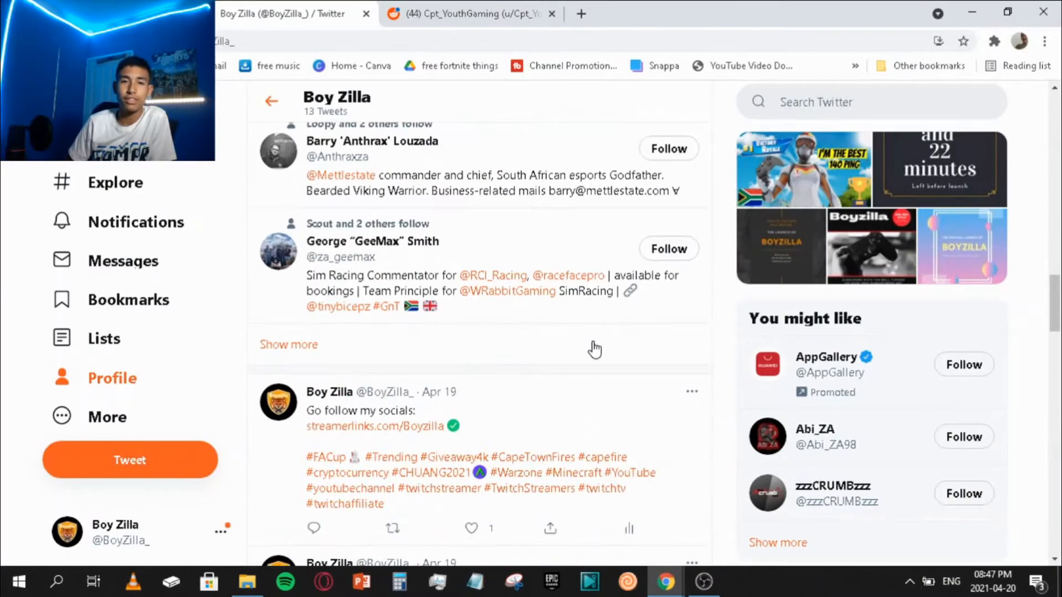
scroll("up", 3)
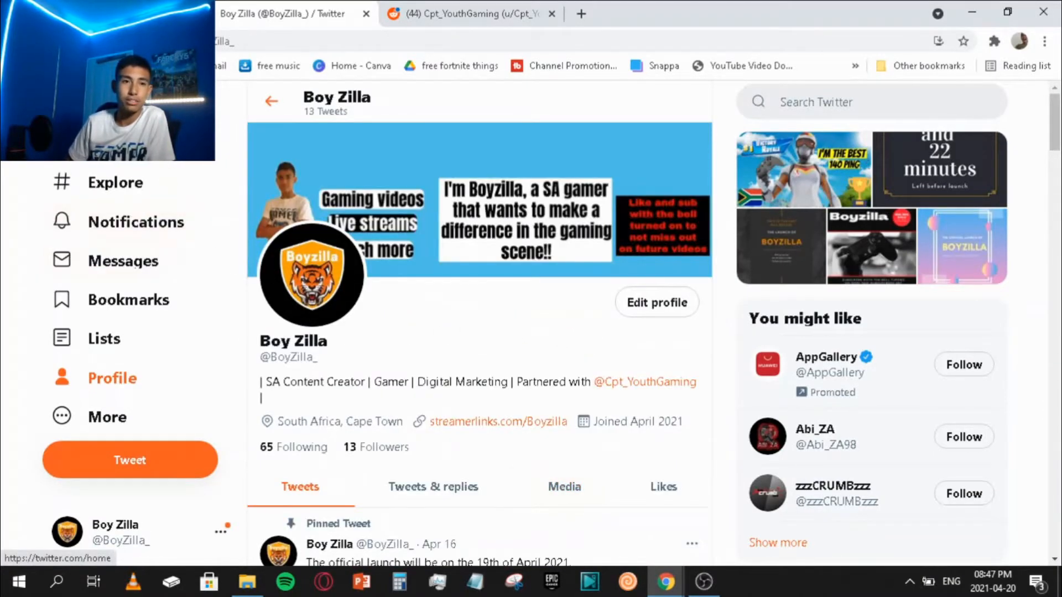
mouse_move(411, 233)
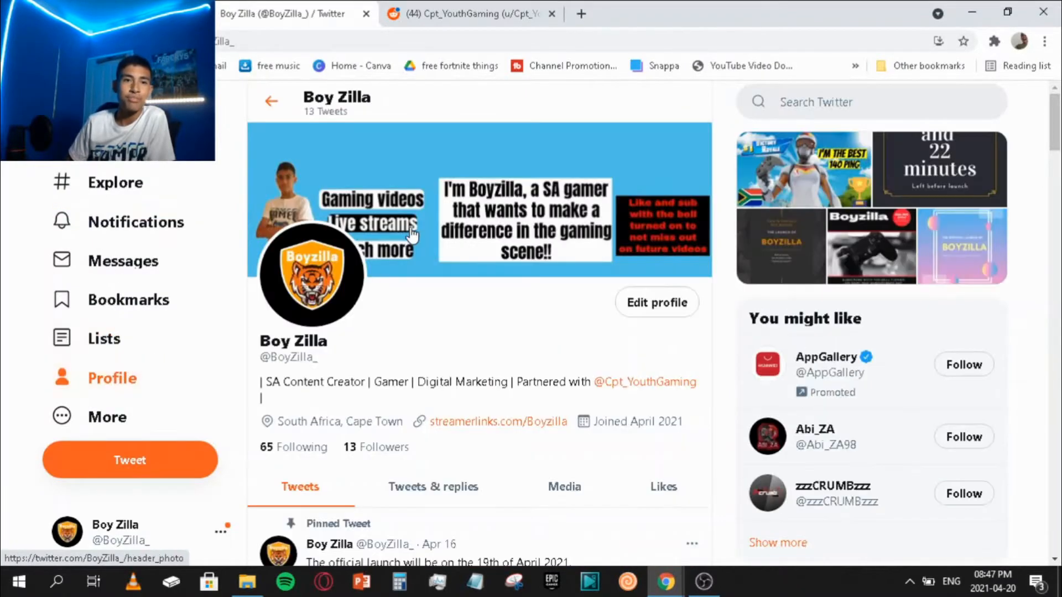
left_click(471, 13)
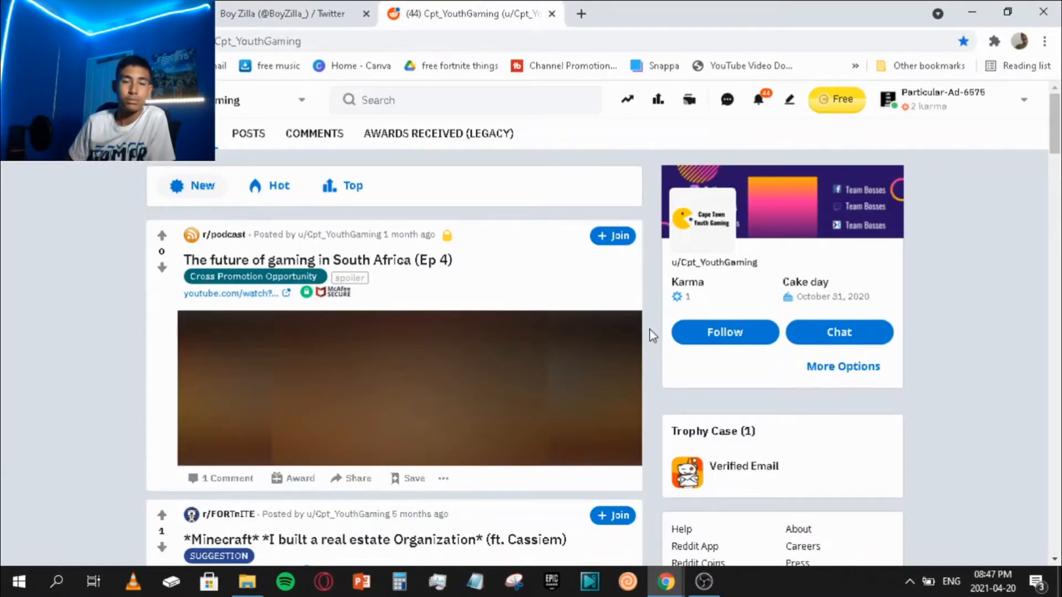
mouse_move(433, 192)
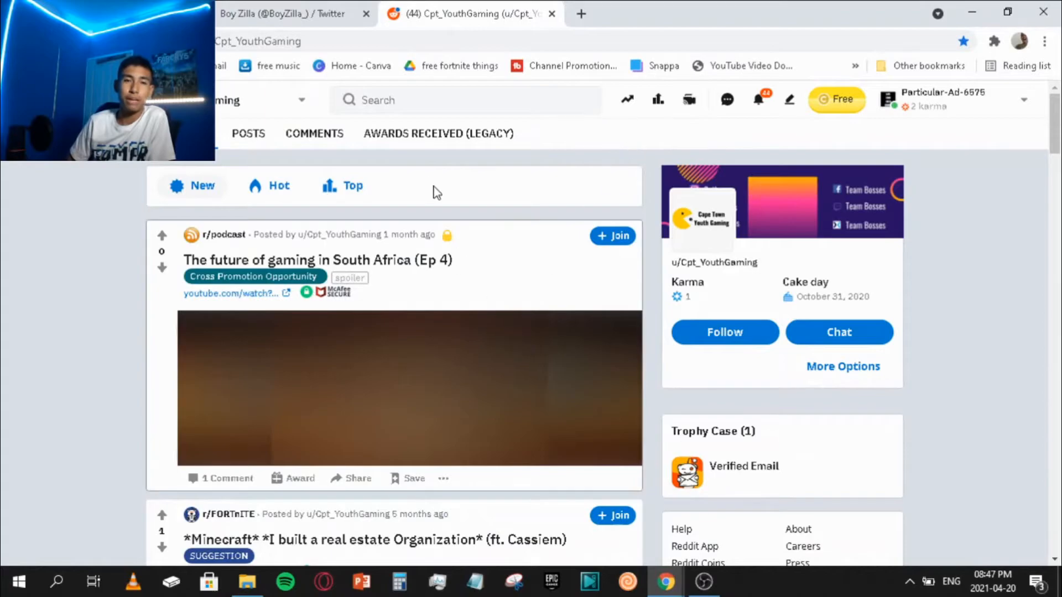
mouse_move(921, 107)
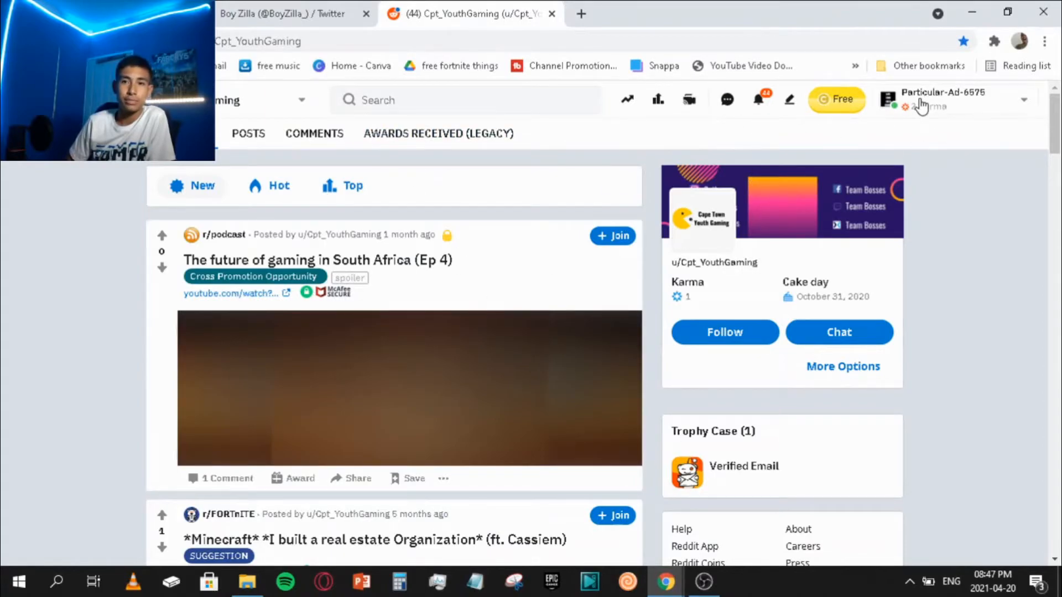
Scroll through Cpt_YouthGaming's shared gaming-video posts on Reddit
scroll("down", 3)
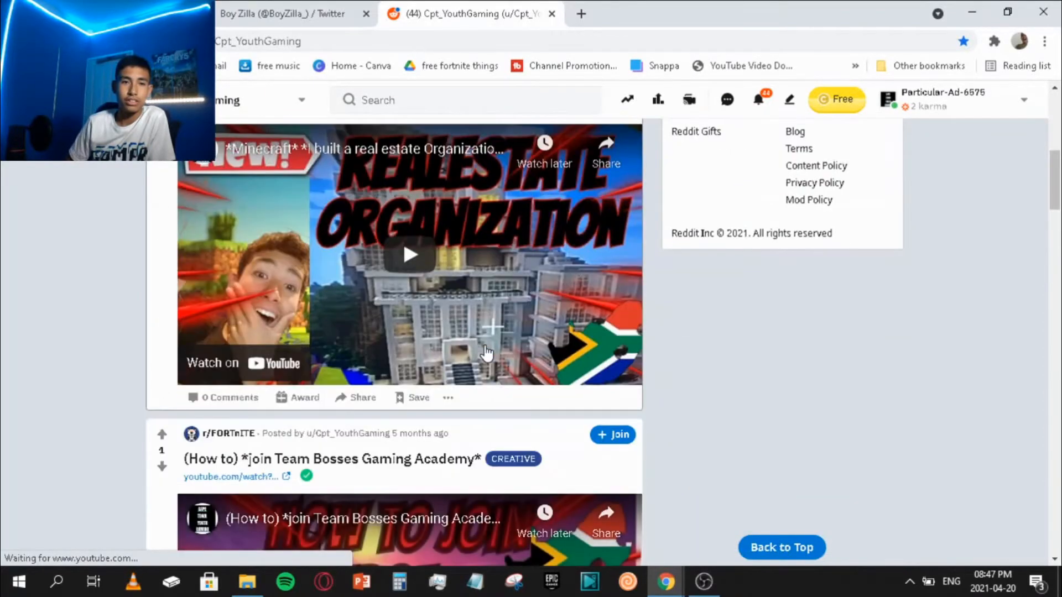
scroll("up", 3)
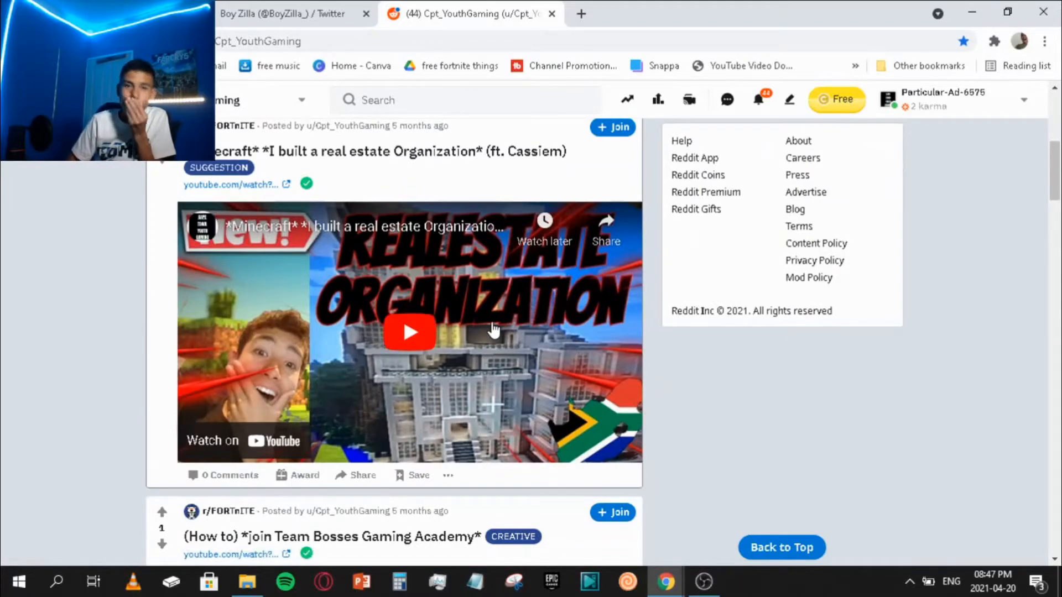
scroll("down", 3)
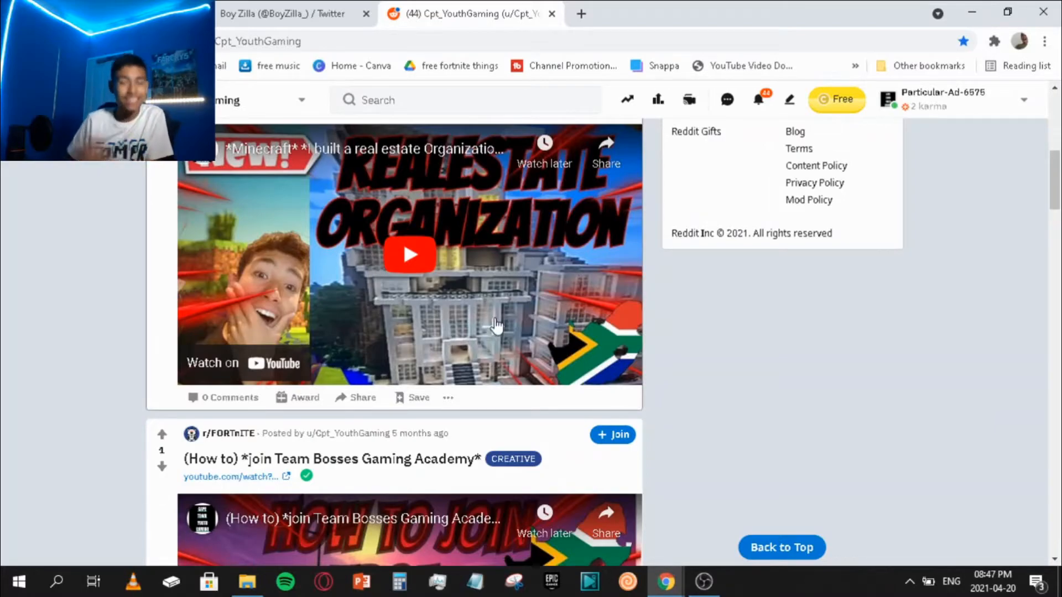
scroll("down", 3)
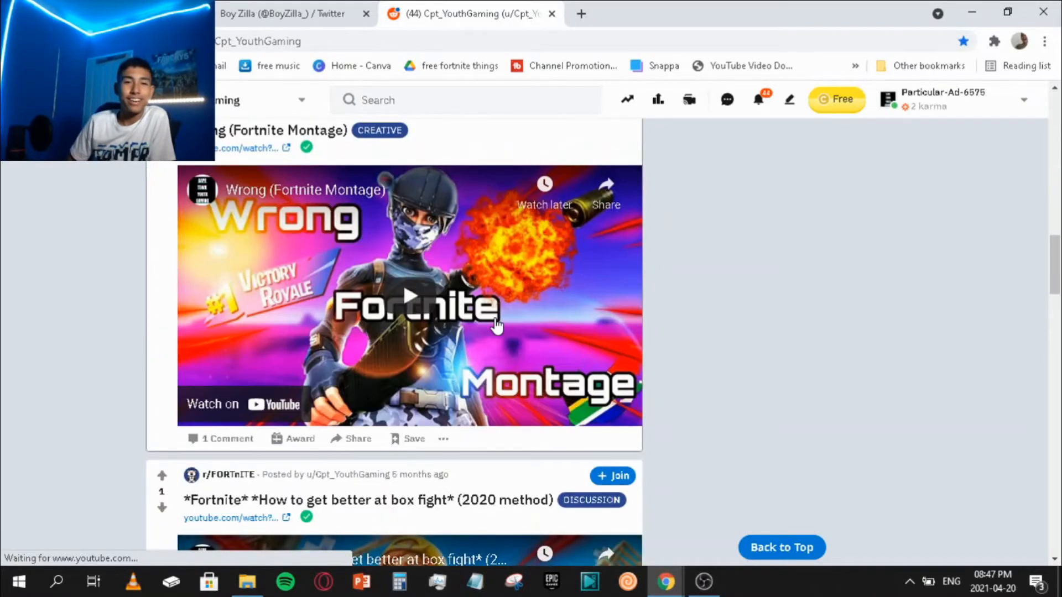
scroll("down", 3)
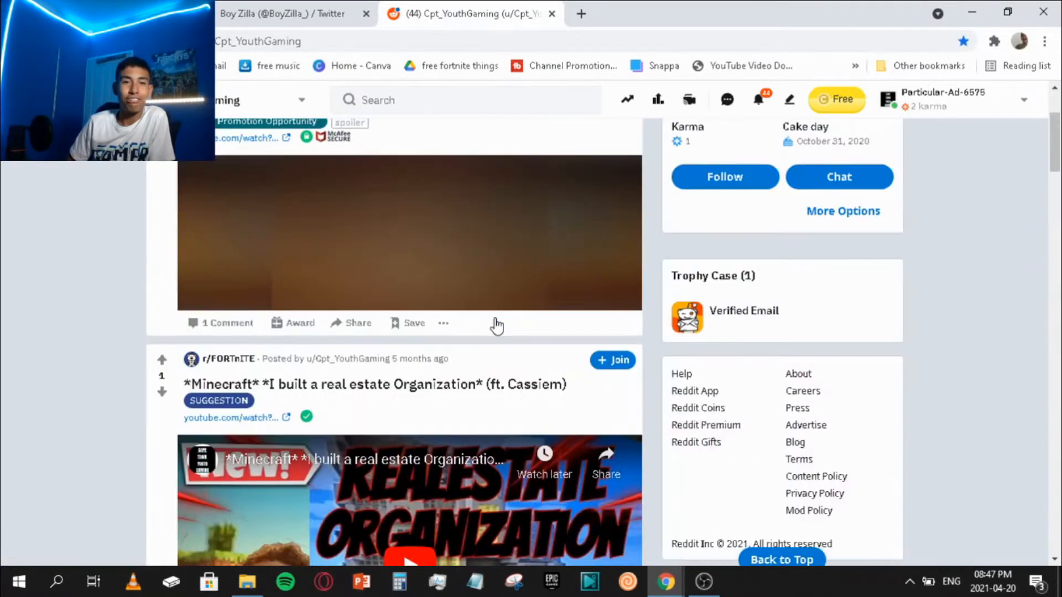
scroll("up", 3)
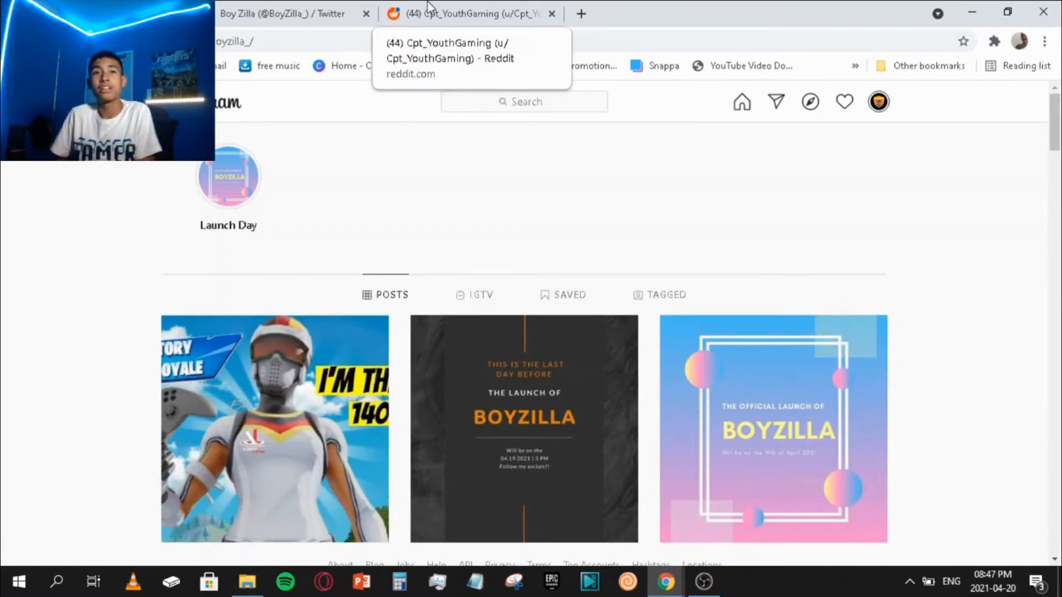
left_click(471, 14)
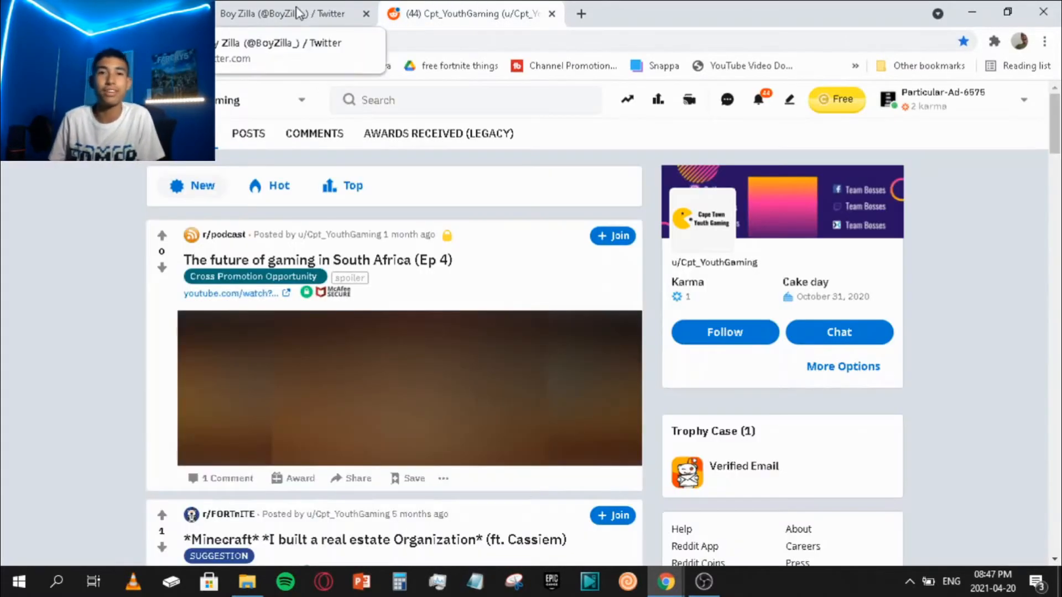
left_click(284, 13)
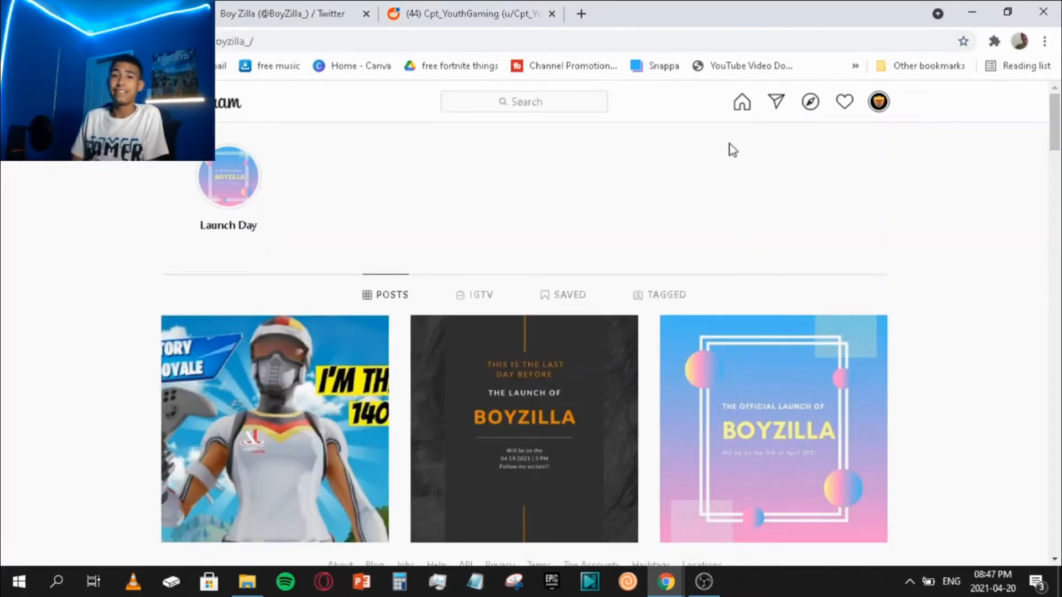
scroll("up", 3)
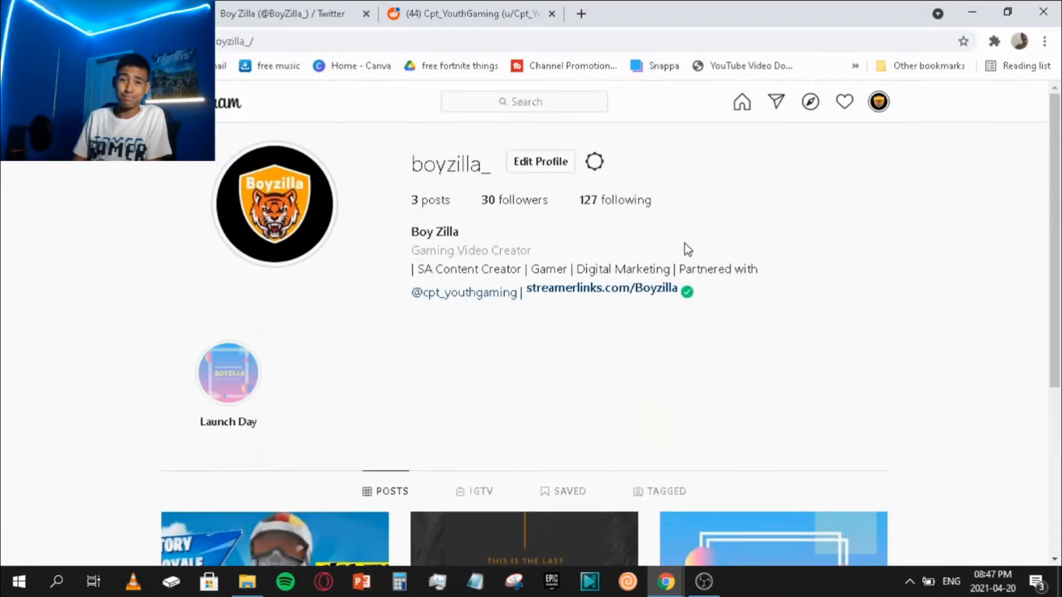
scroll("down", 3)
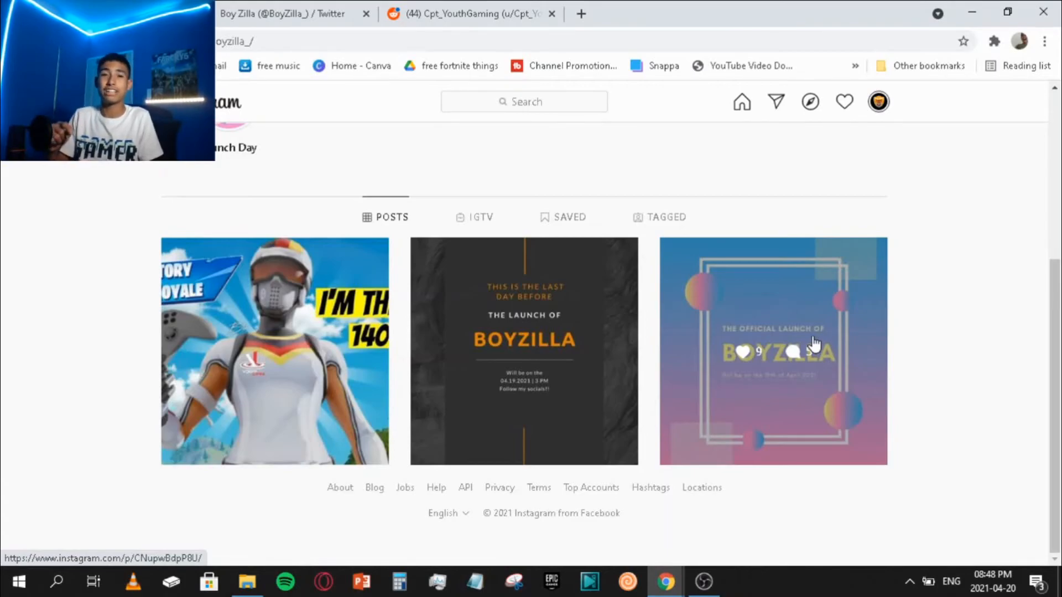
mouse_move(934, 382)
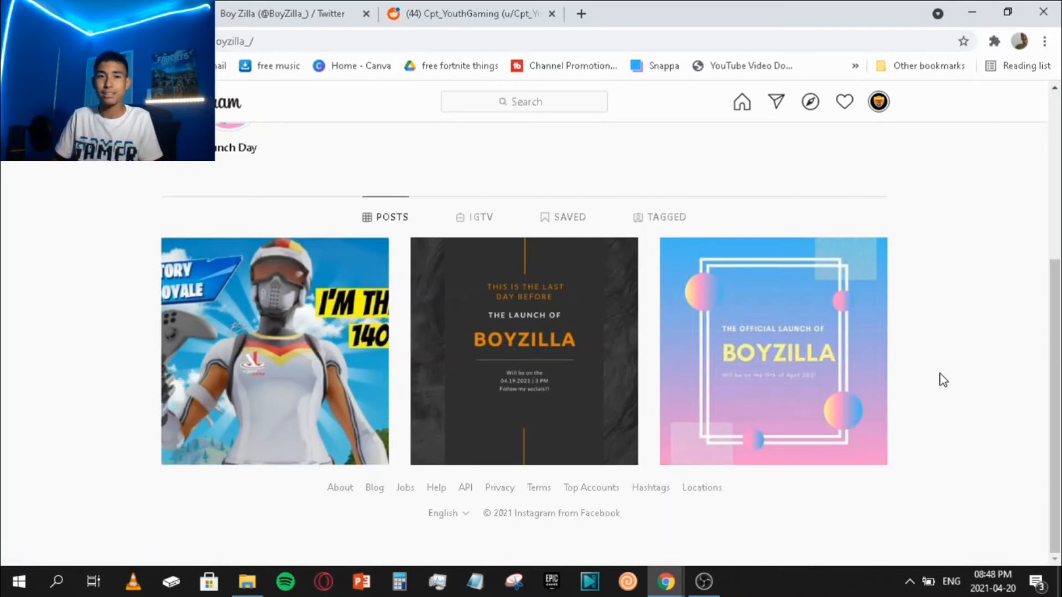
scroll("up", 3)
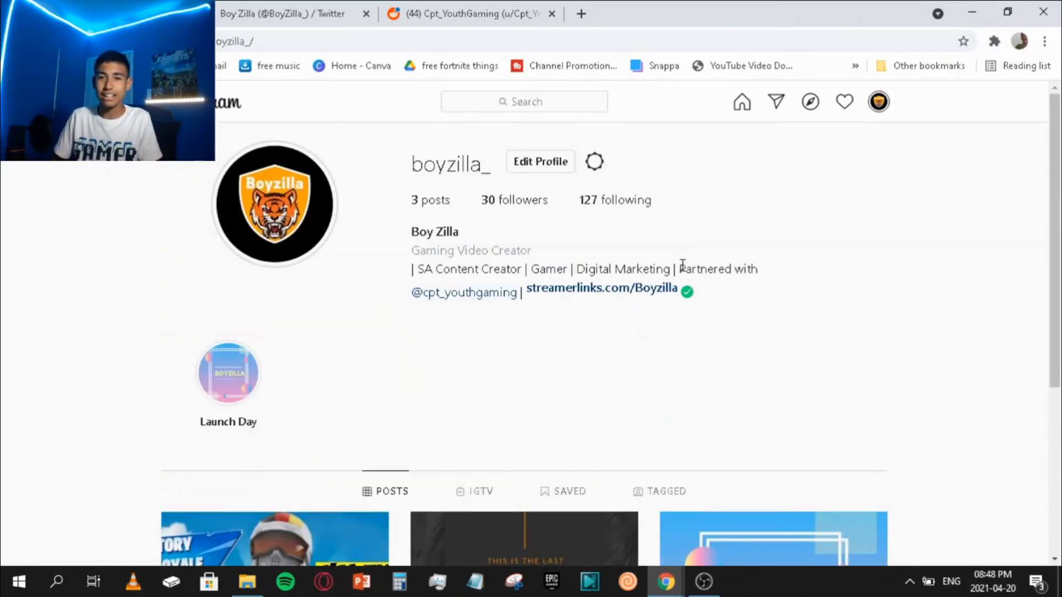
mouse_move(781, 363)
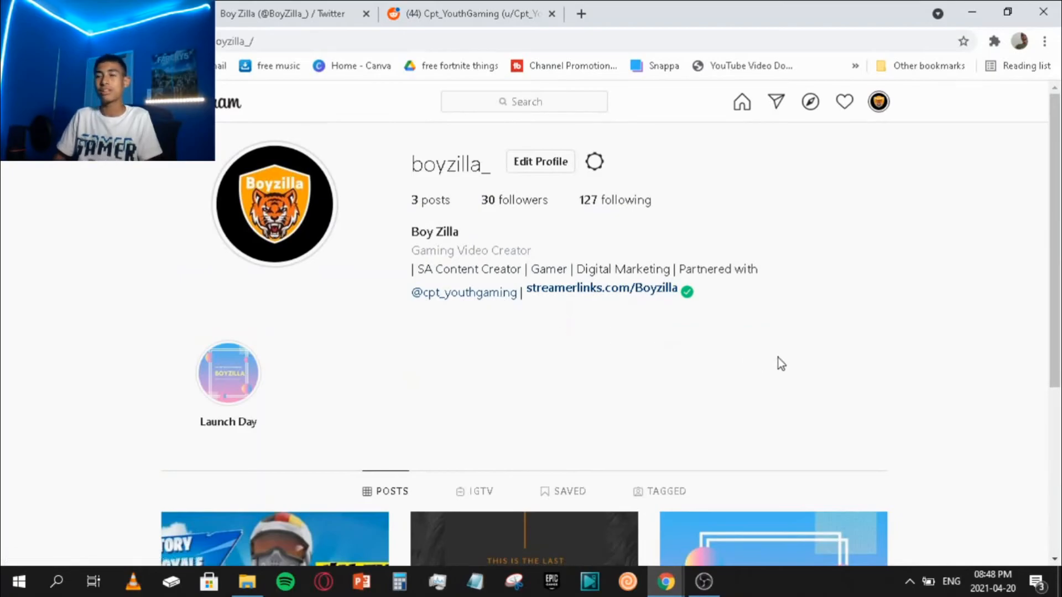
scroll("down", 3)
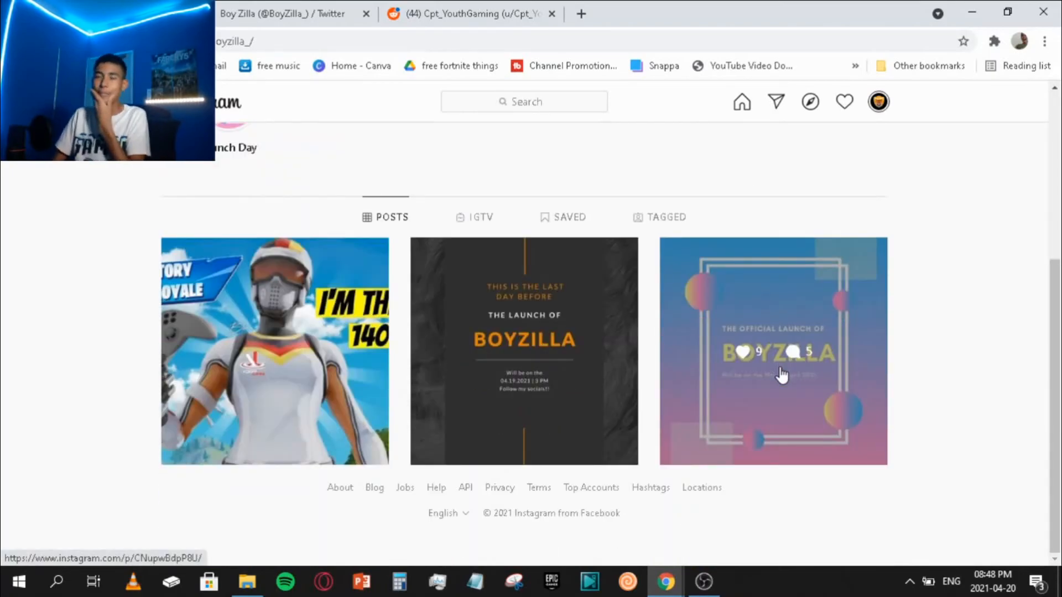